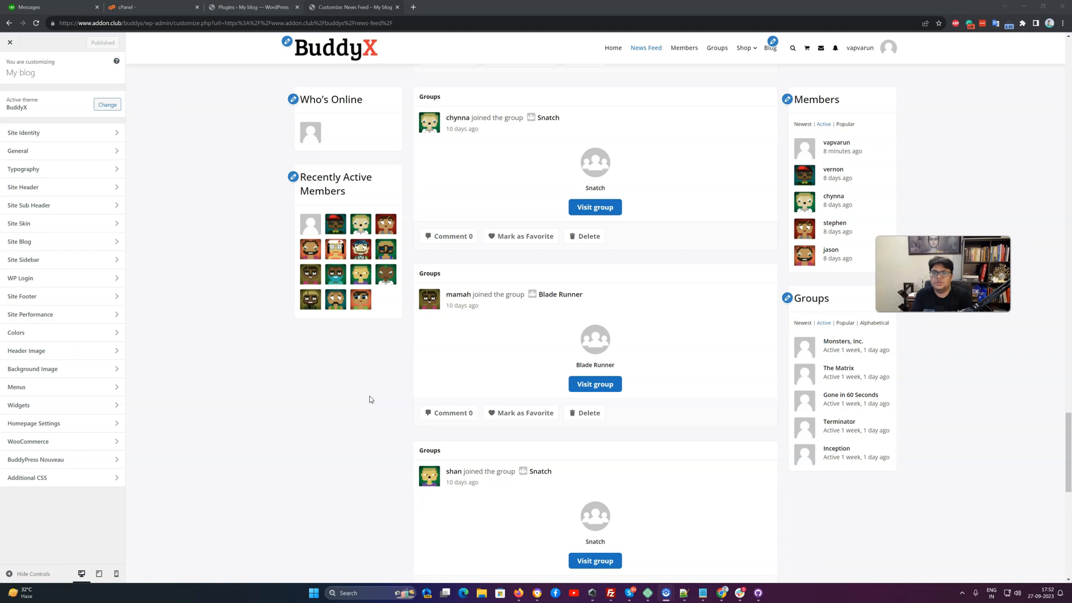
pyautogui.moveTo(240, 234)
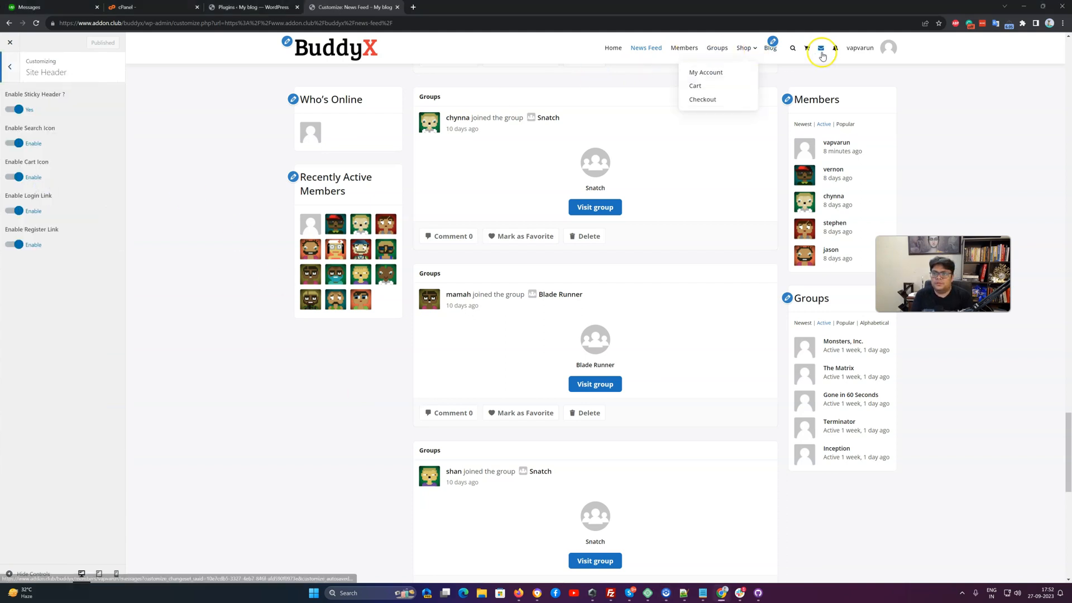
# Open the Site Header settings, publish, and toggle the sticky header off and back on
pyautogui.click(859, 48)
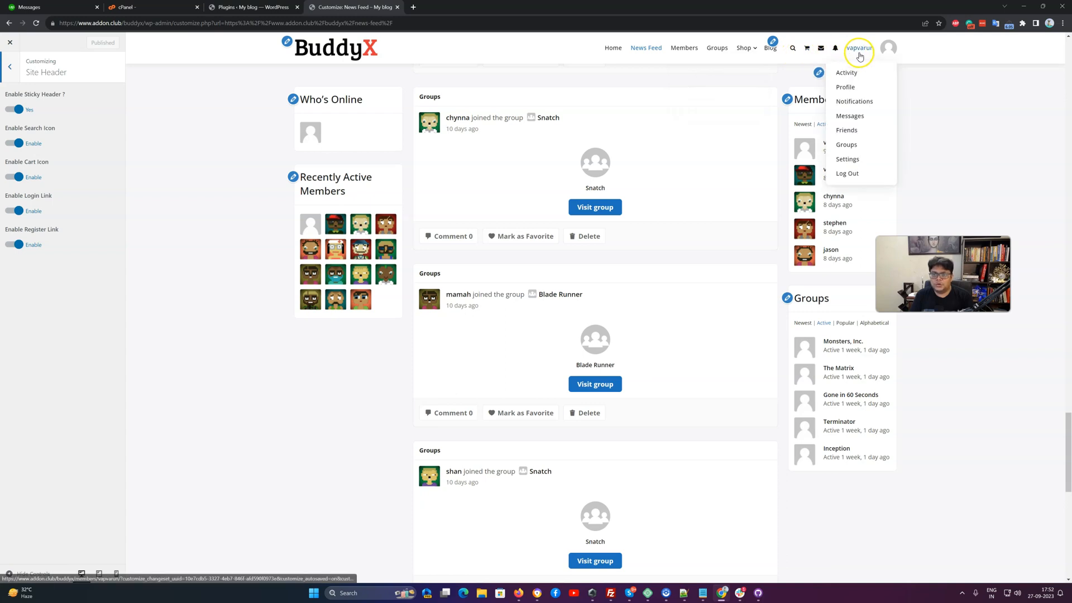
pyautogui.click(835, 48)
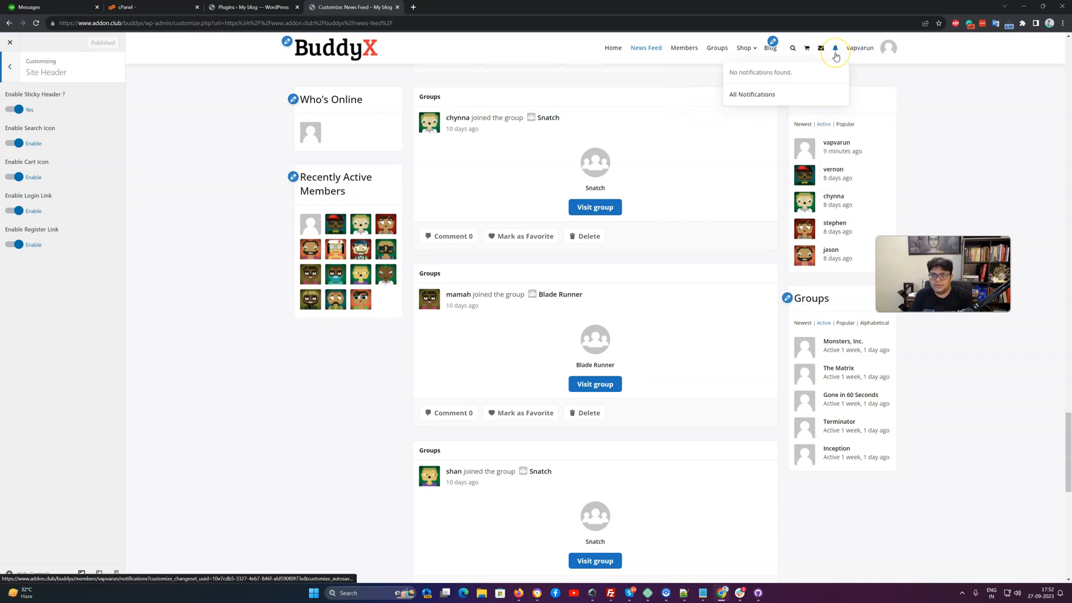
pyautogui.click(835, 48)
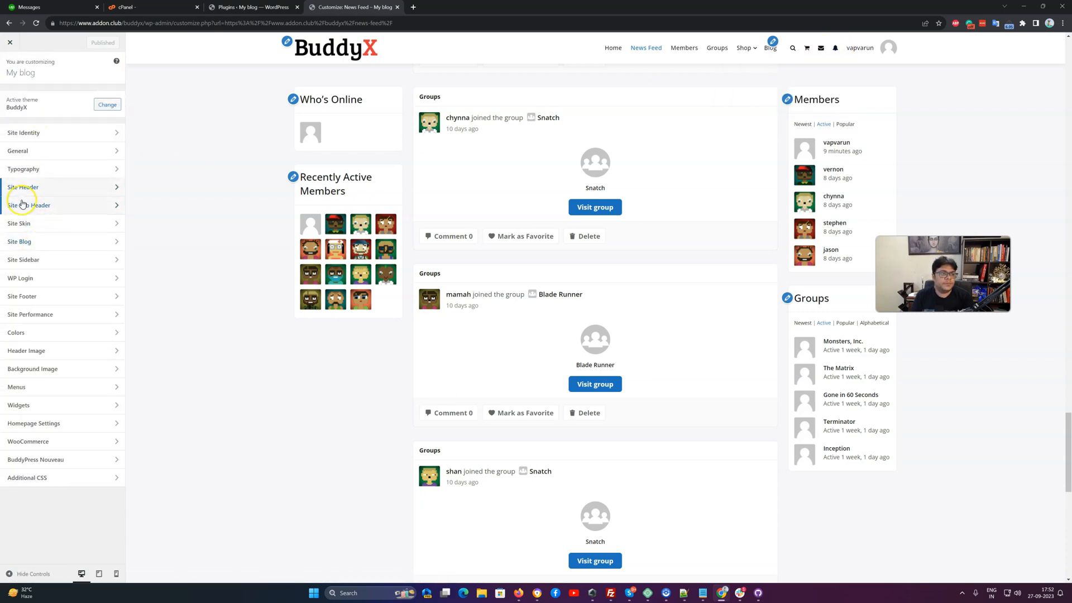
pyautogui.click(23, 187)
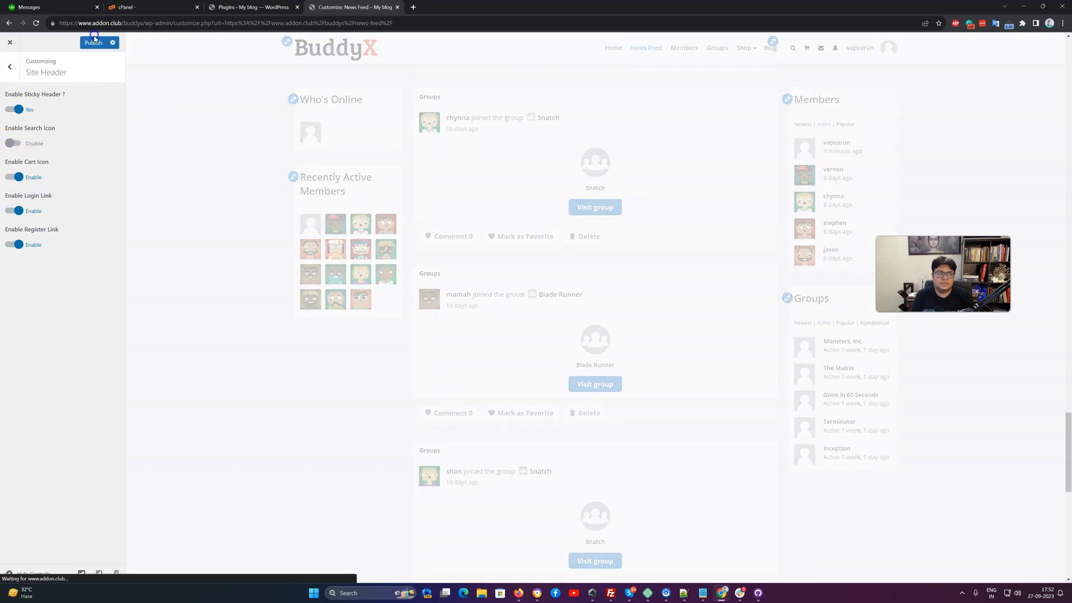
pyautogui.click(92, 42)
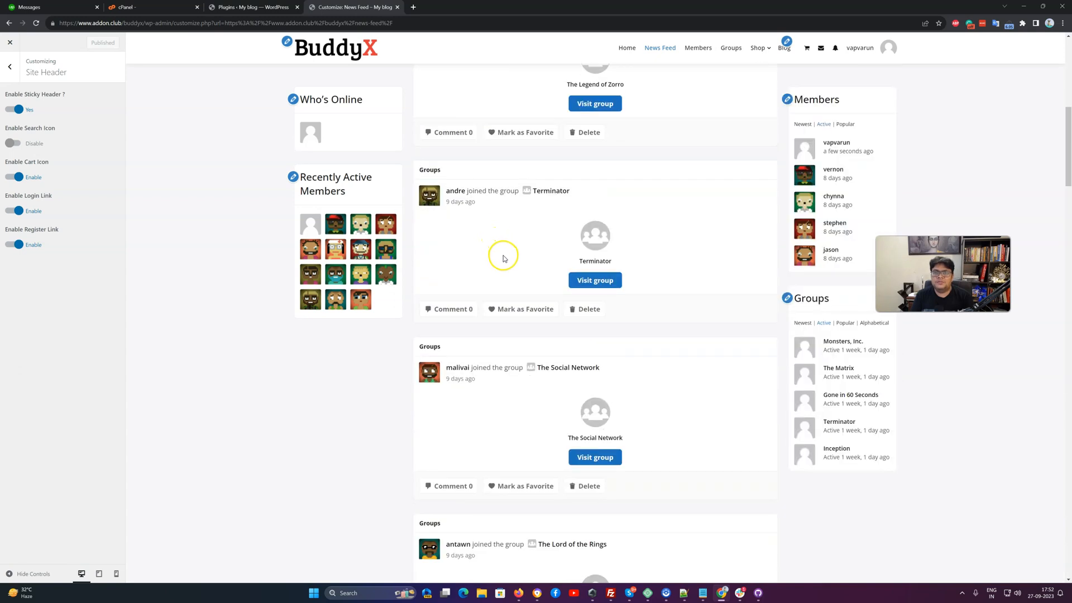
pyautogui.moveTo(543, 141)
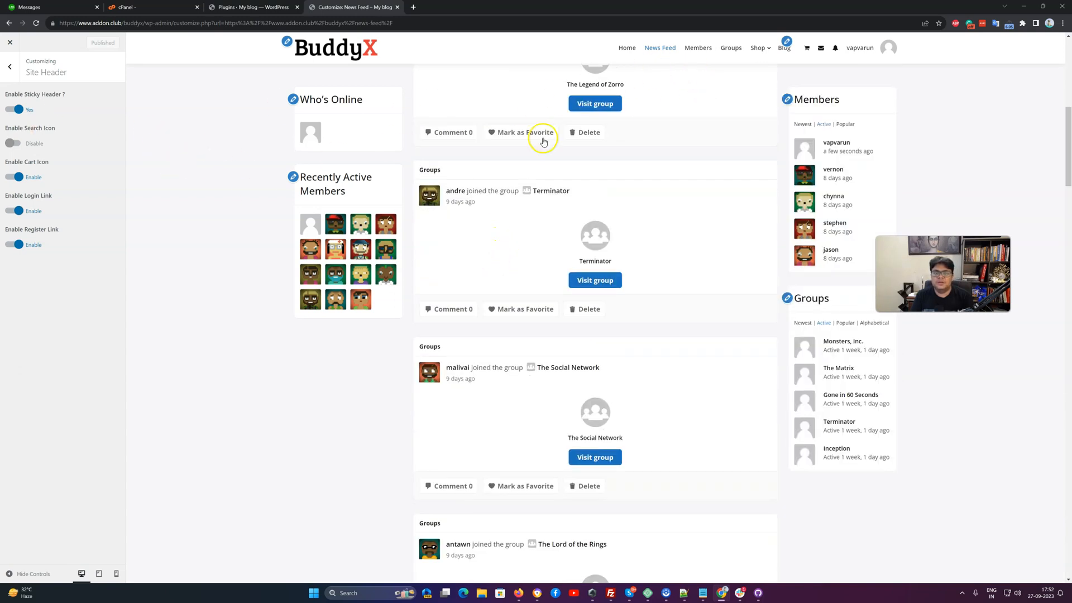
pyautogui.click(15, 110)
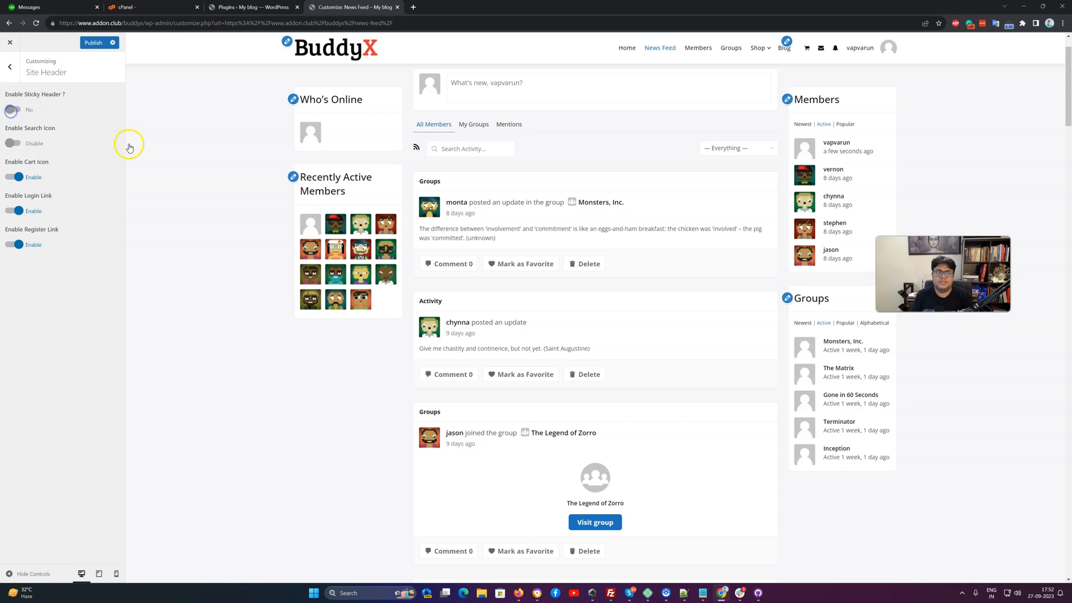
pyautogui.click(93, 42)
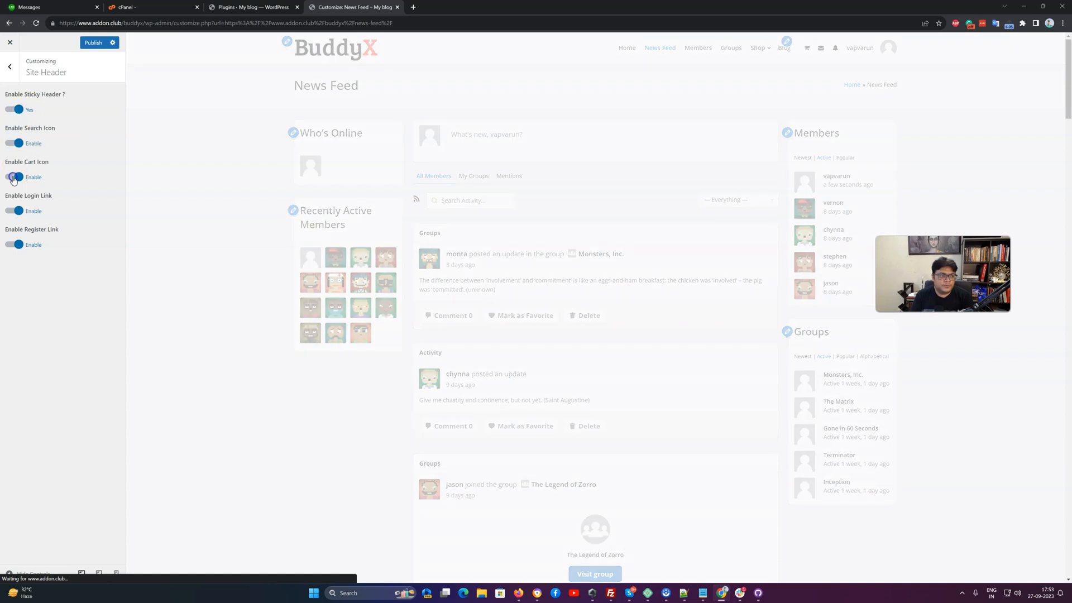
# Hide the header cart icon and publish, then enable the sub-header's custom background
pyautogui.click(18, 177)
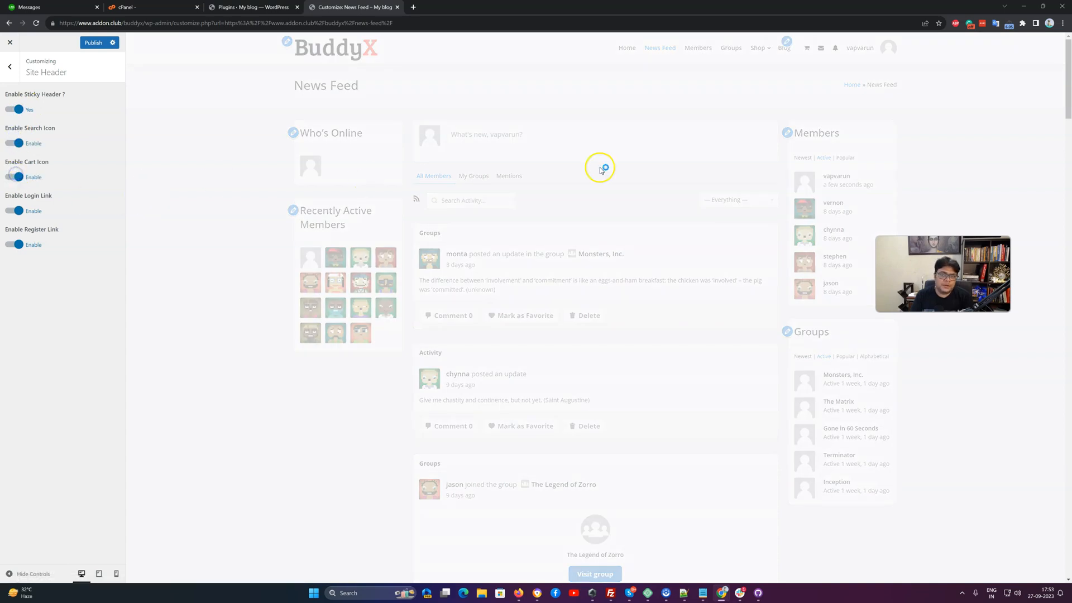
pyautogui.click(18, 177)
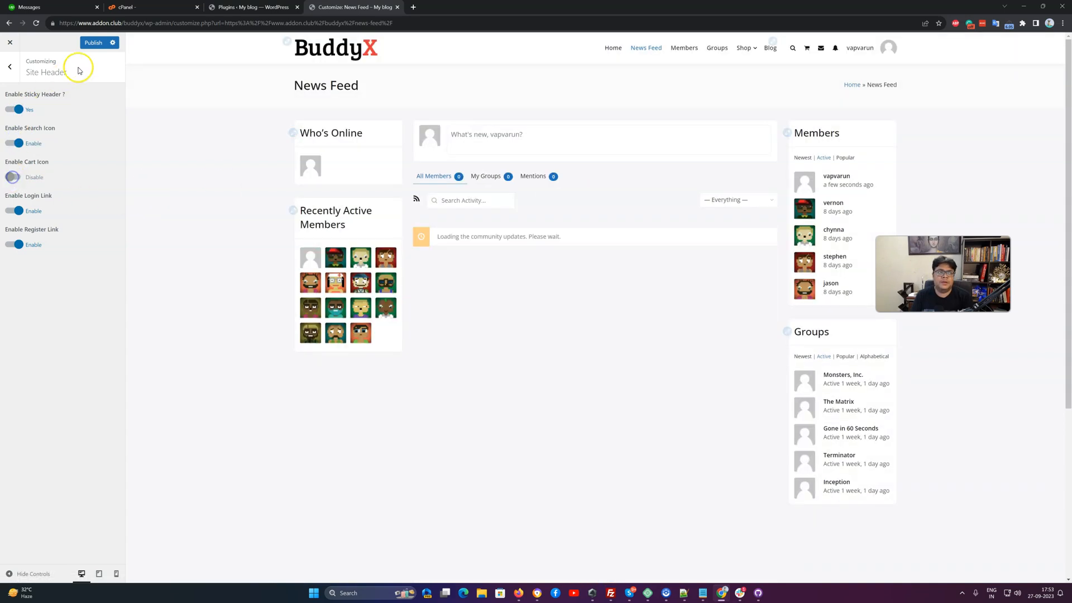
pyautogui.click(92, 42)
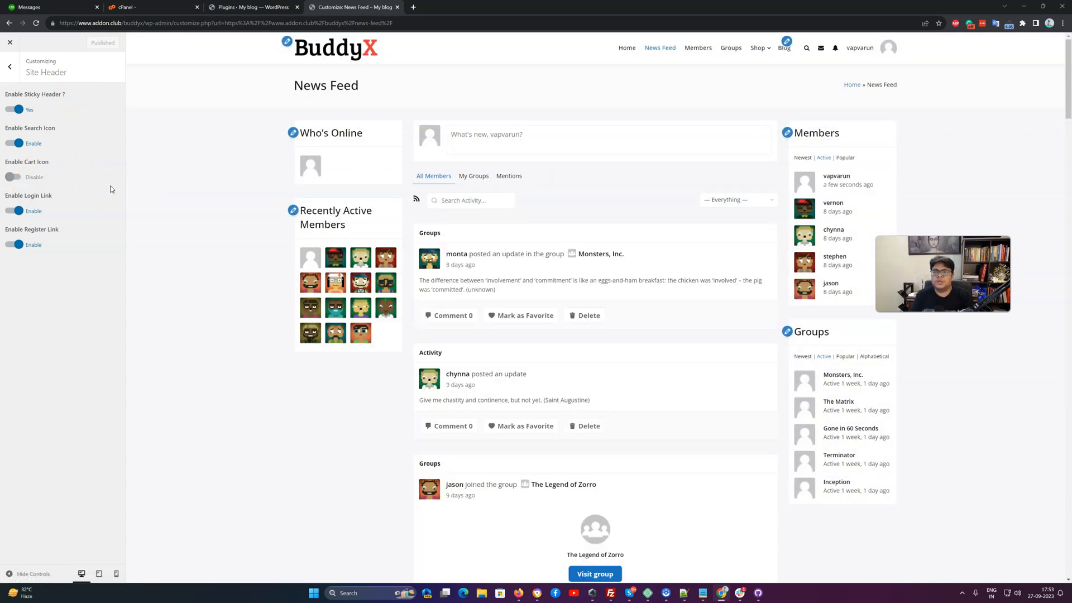
pyautogui.click(12, 176)
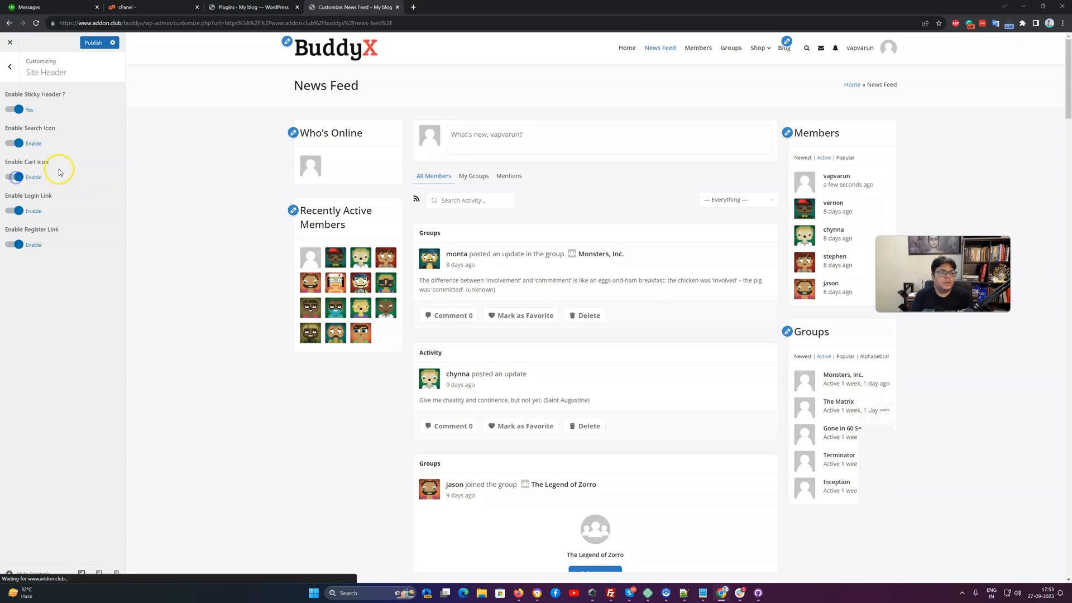
pyautogui.click(19, 177)
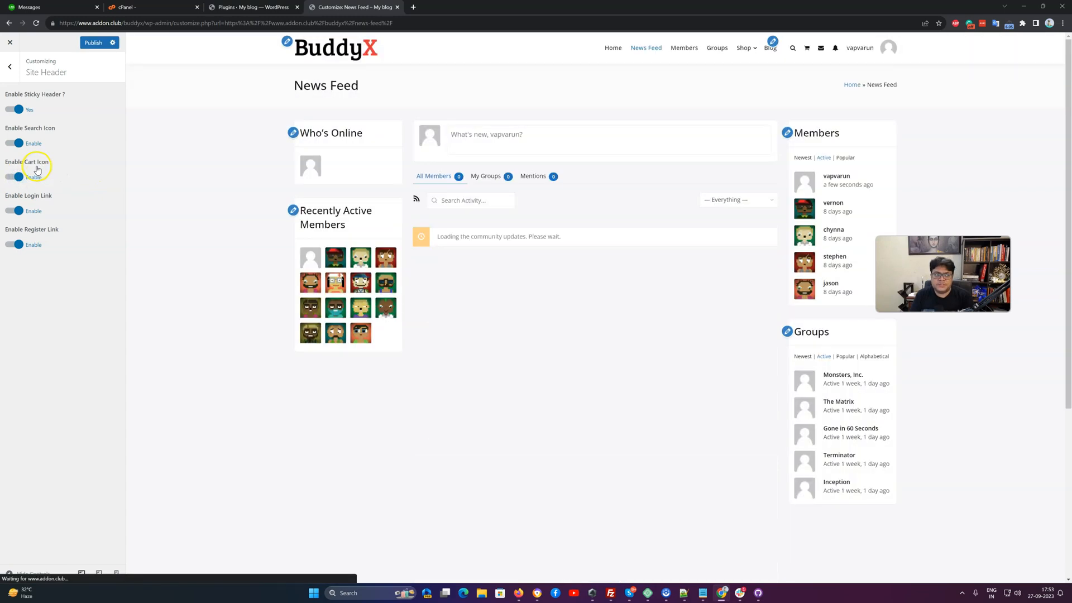
pyautogui.click(13, 176)
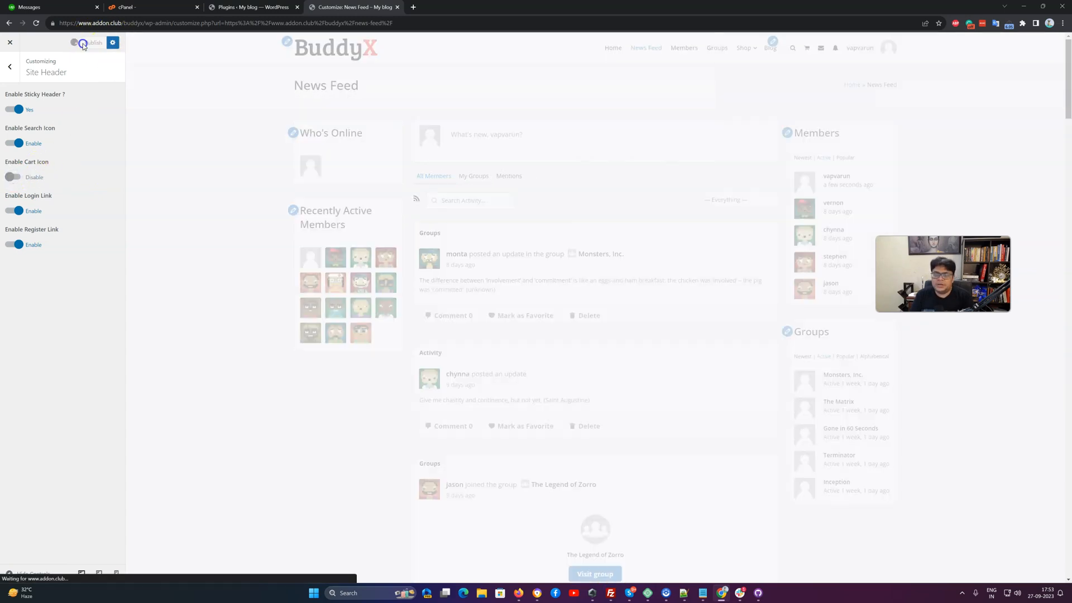
pyautogui.click(91, 42)
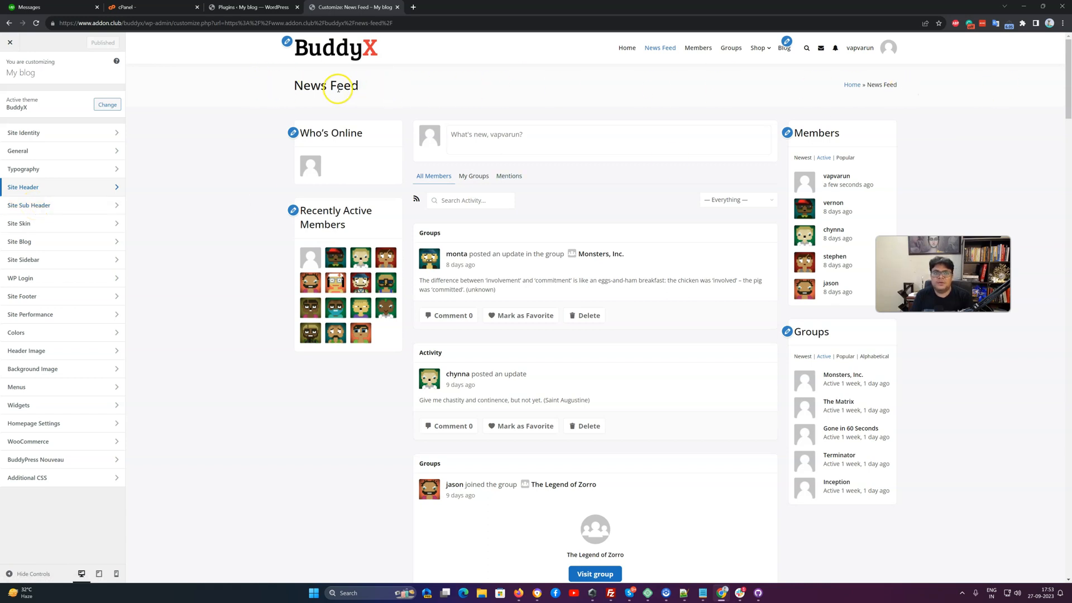
pyautogui.moveTo(932, 89)
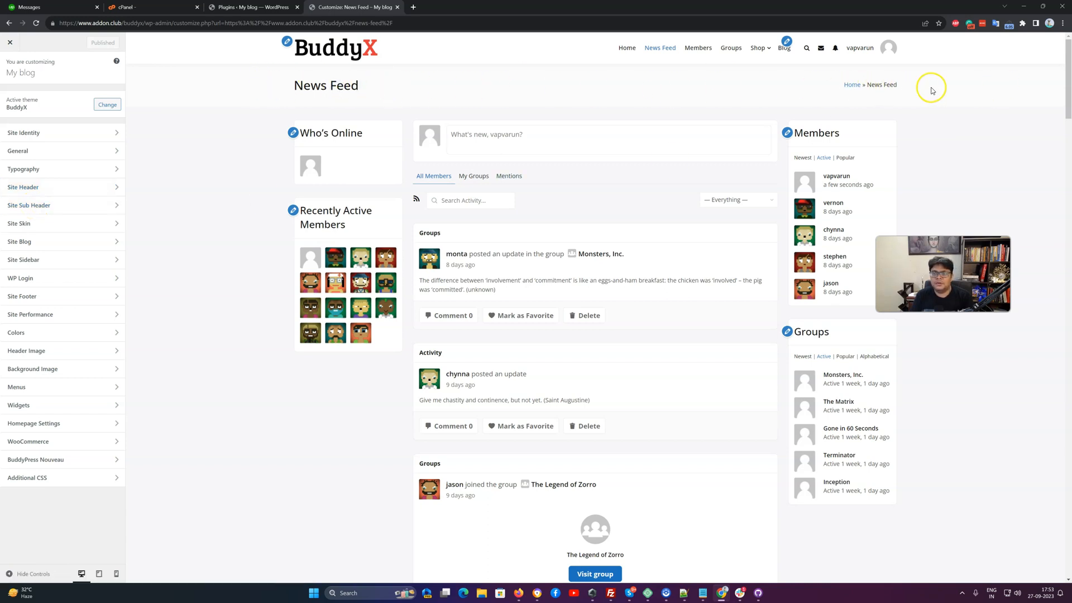
pyautogui.moveTo(922, 81)
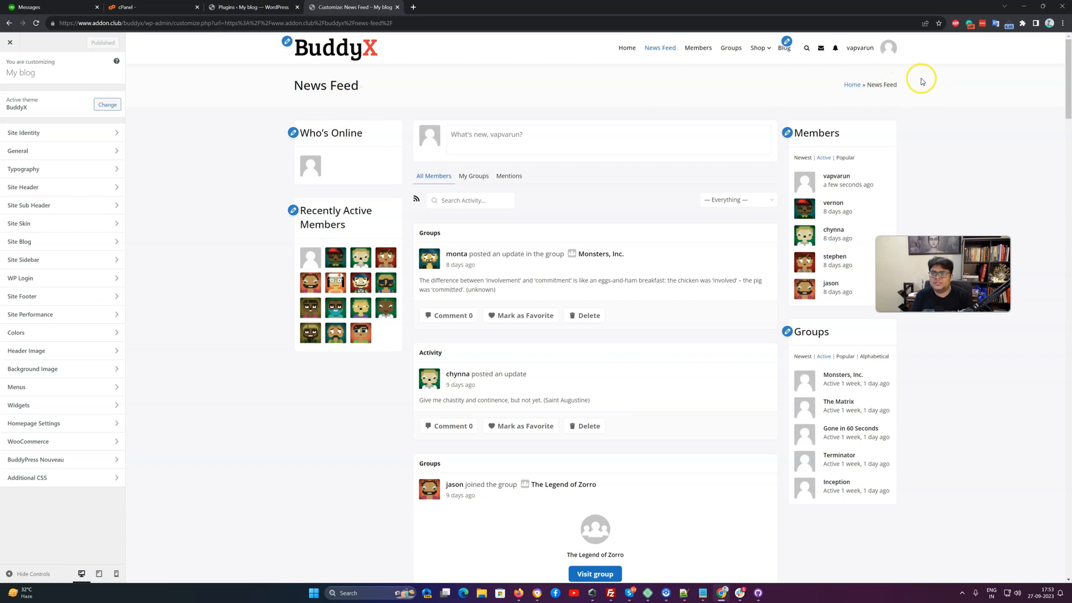
pyautogui.click(28, 205)
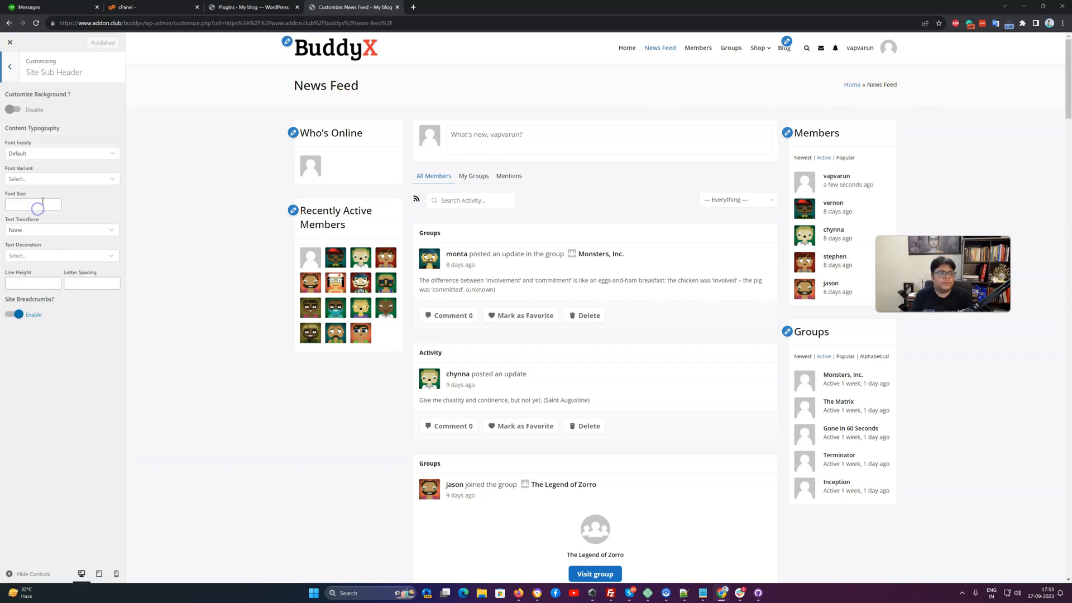
pyautogui.click(12, 110)
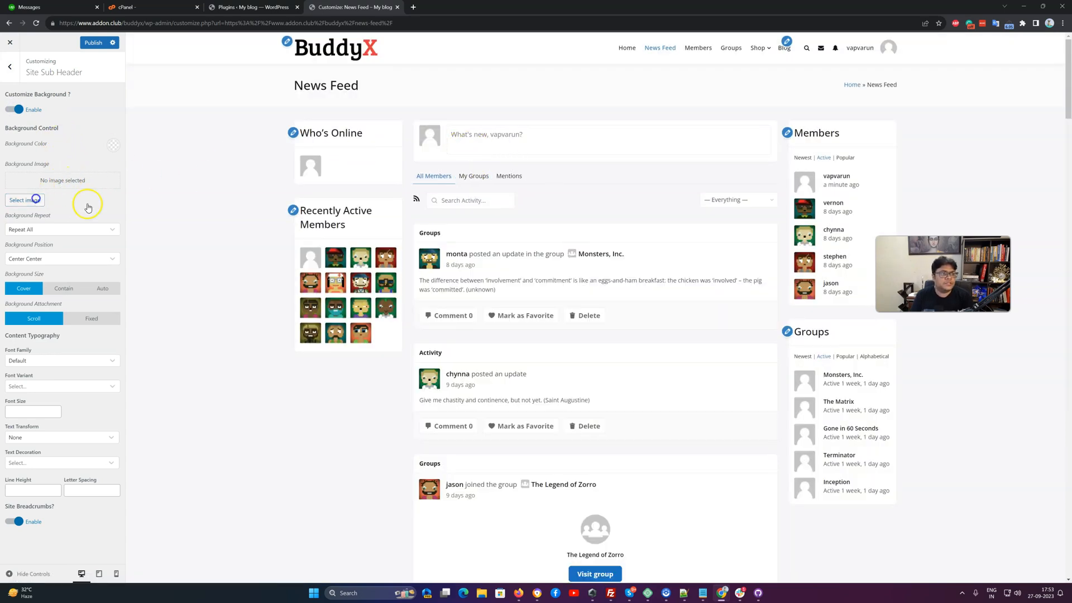
# Choose the fjord landscape photo from the Media Library as the sub-header background image
pyautogui.click(23, 201)
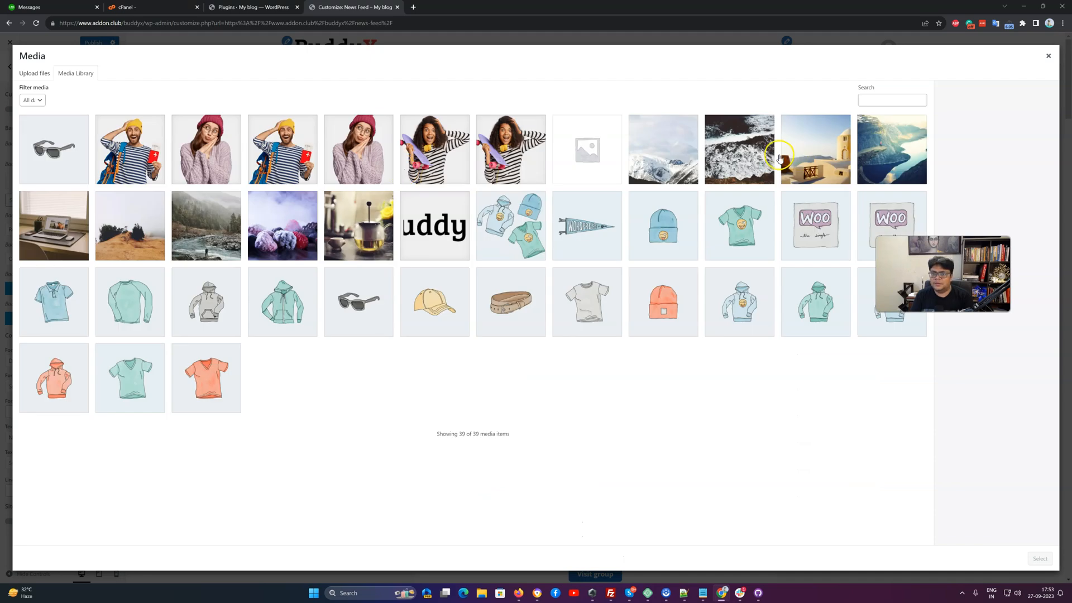
pyautogui.click(814, 149)
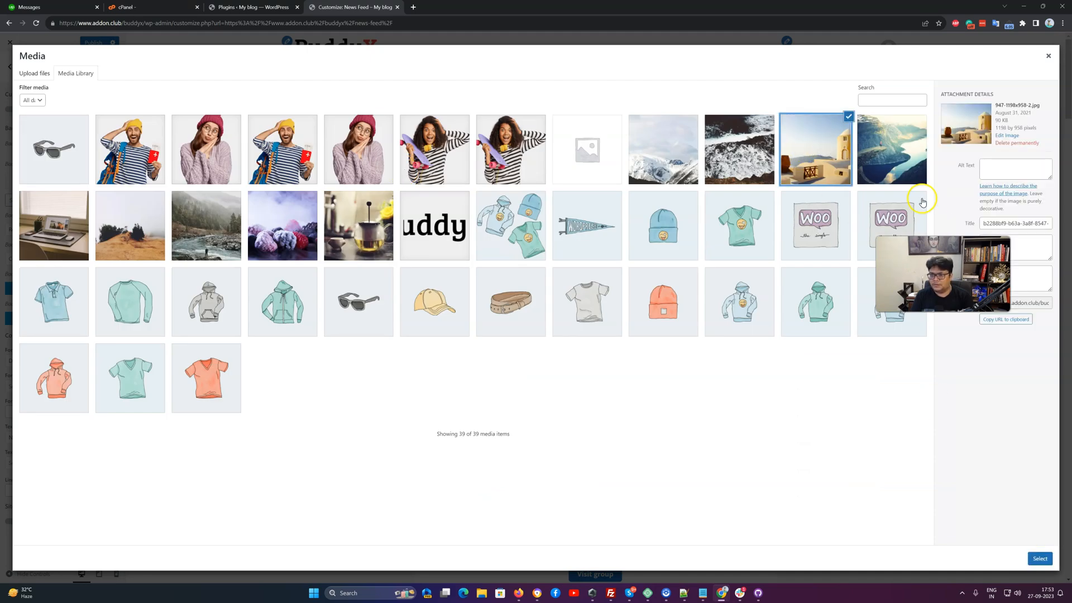
pyautogui.moveTo(176, 246)
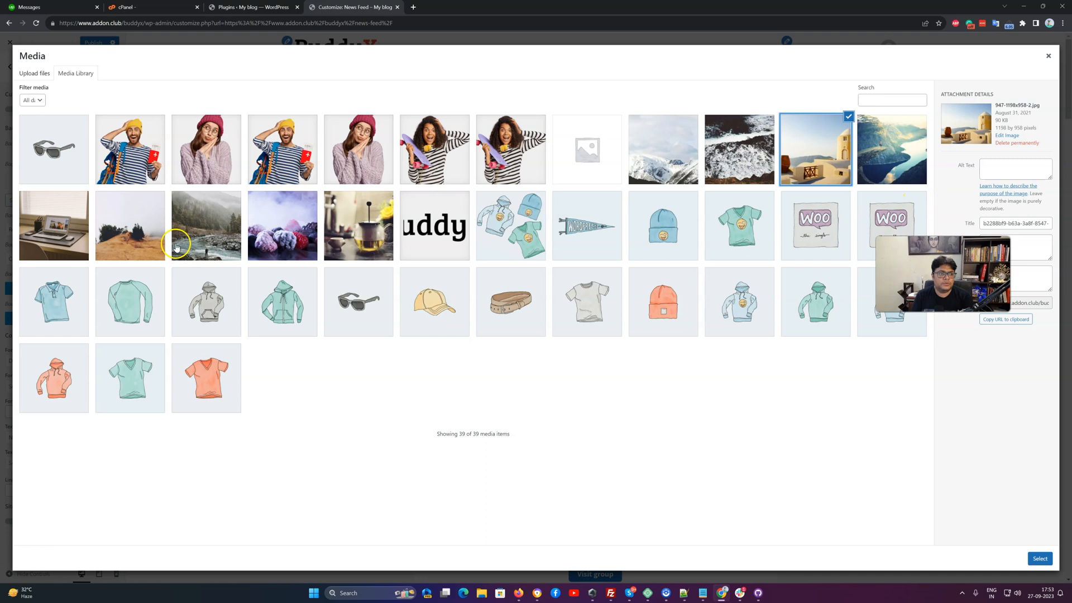
pyautogui.moveTo(106, 214)
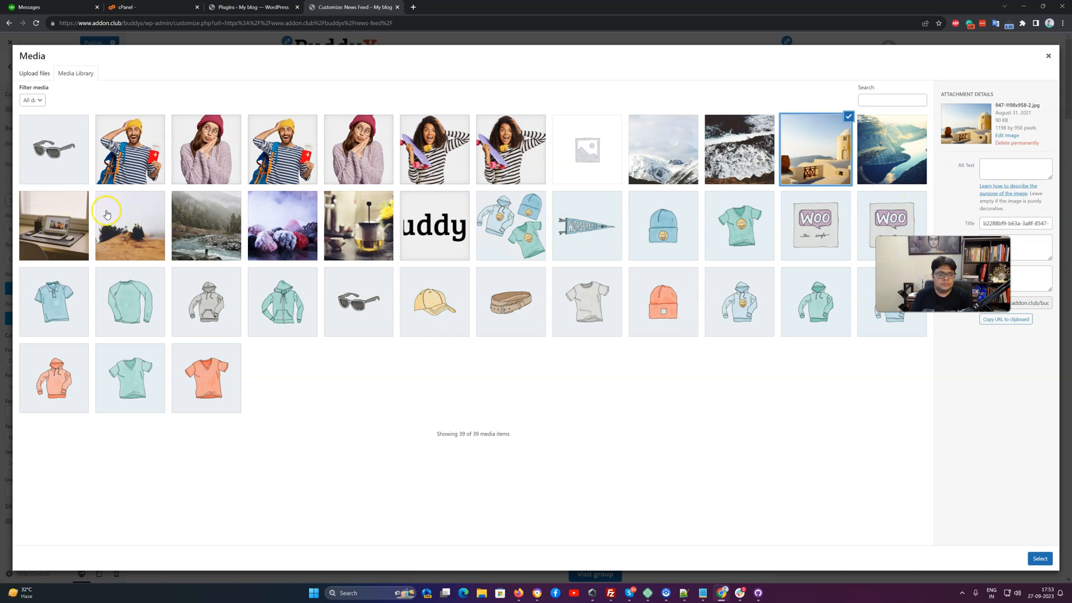
pyautogui.click(891, 150)
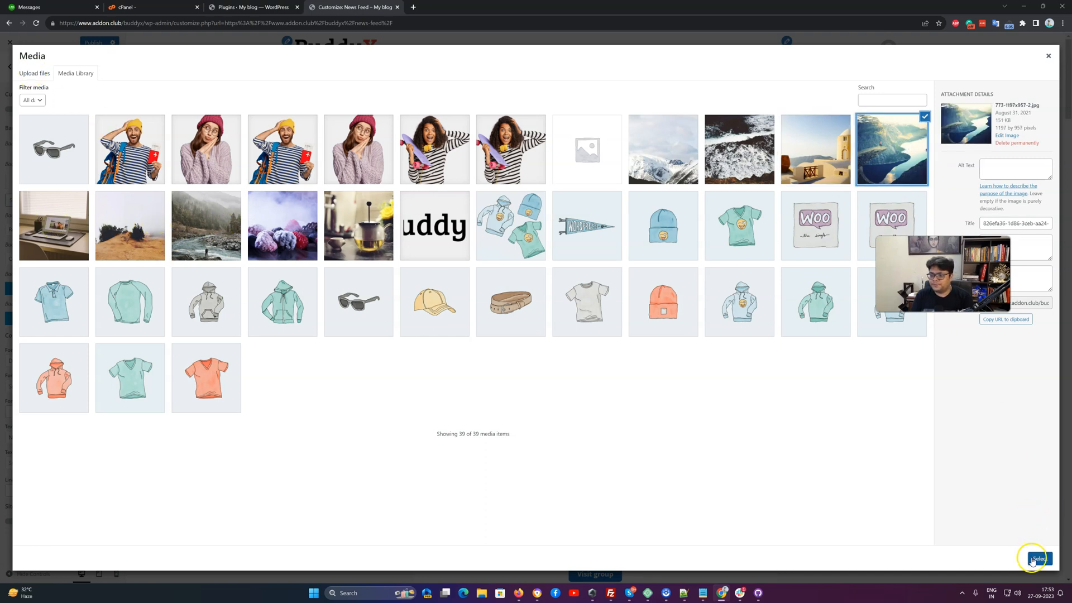
pyautogui.click(1034, 558)
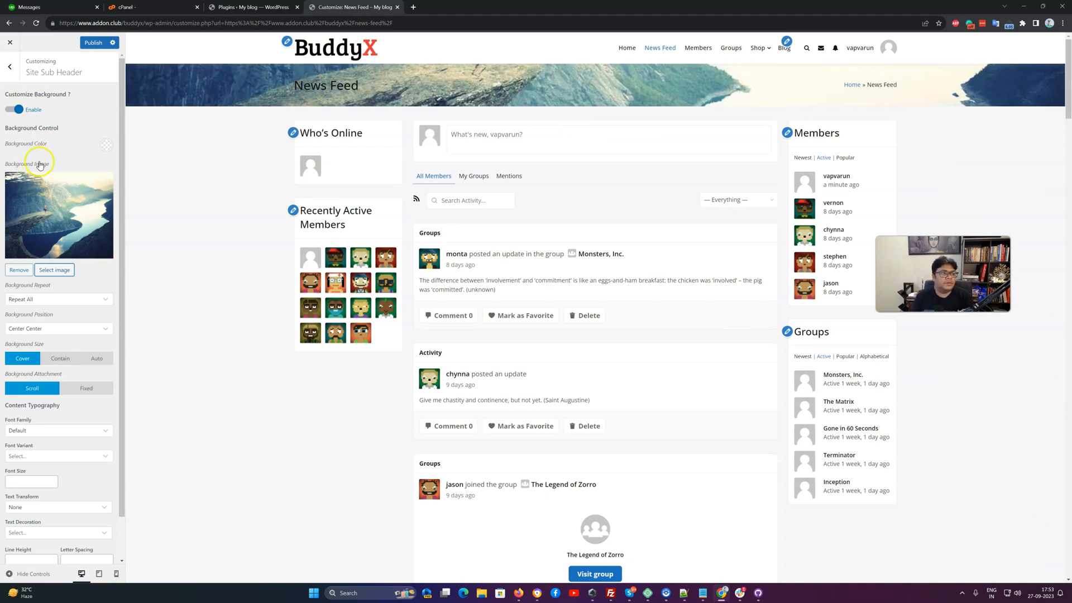
# Remove the sub-header background photo and set its background colour to the red swatch
pyautogui.click(18, 269)
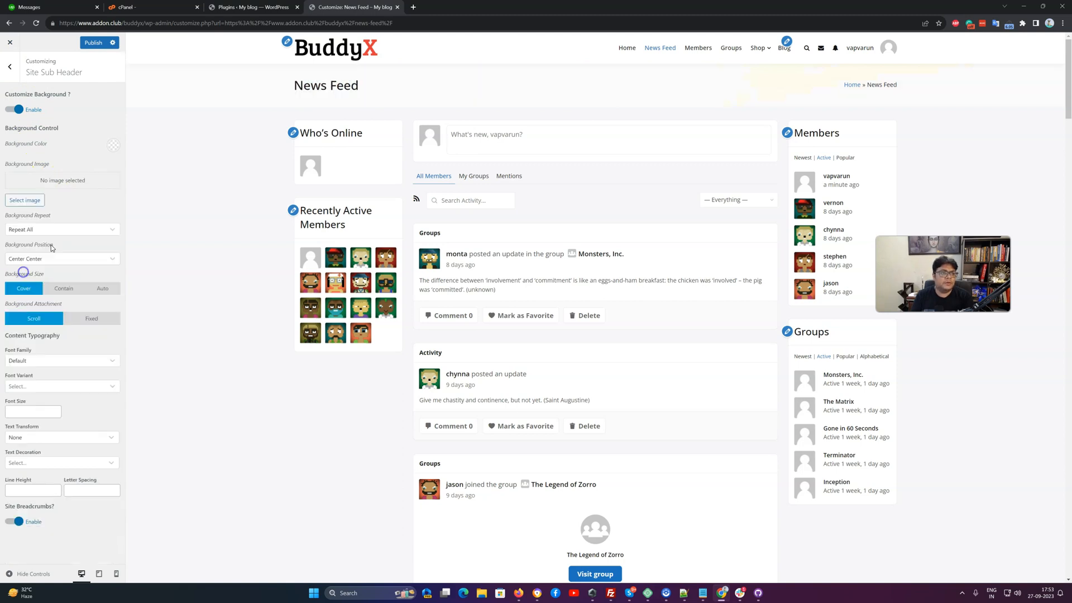
pyautogui.click(113, 144)
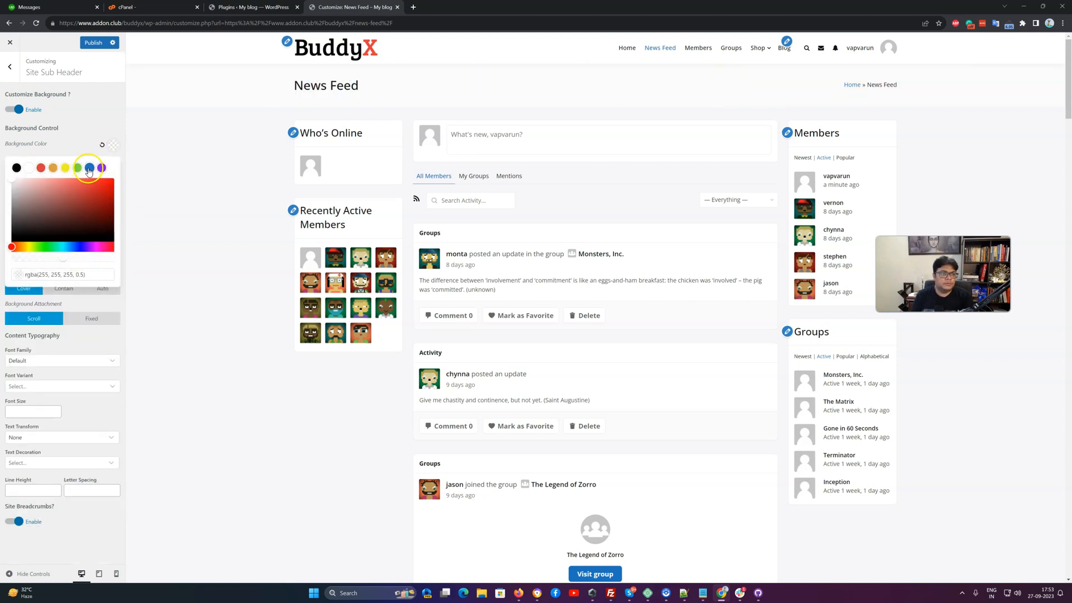
pyautogui.click(100, 168)
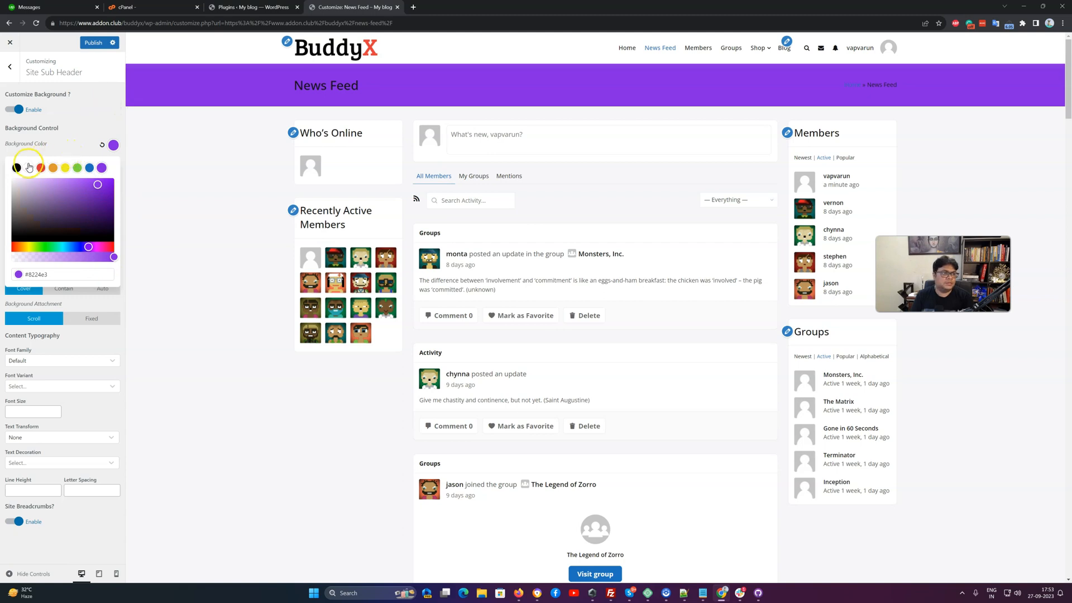
pyautogui.click(39, 168)
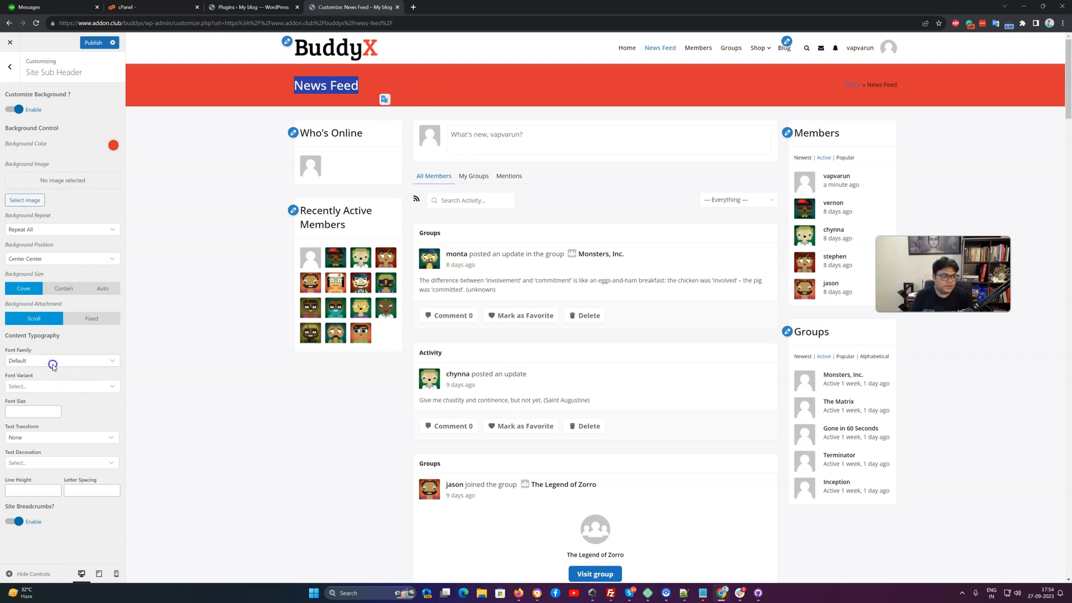
pyautogui.click(60, 360)
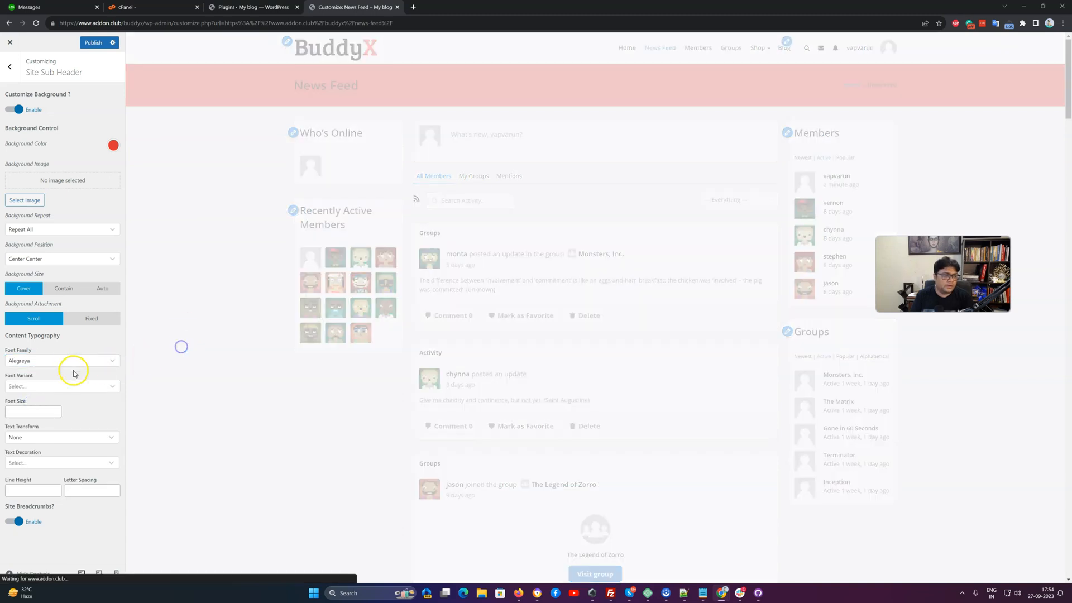
# Set sub-header font weight 500, size 32, Capitalize text transform, and disable breadcrumbs
pyautogui.click(62, 386)
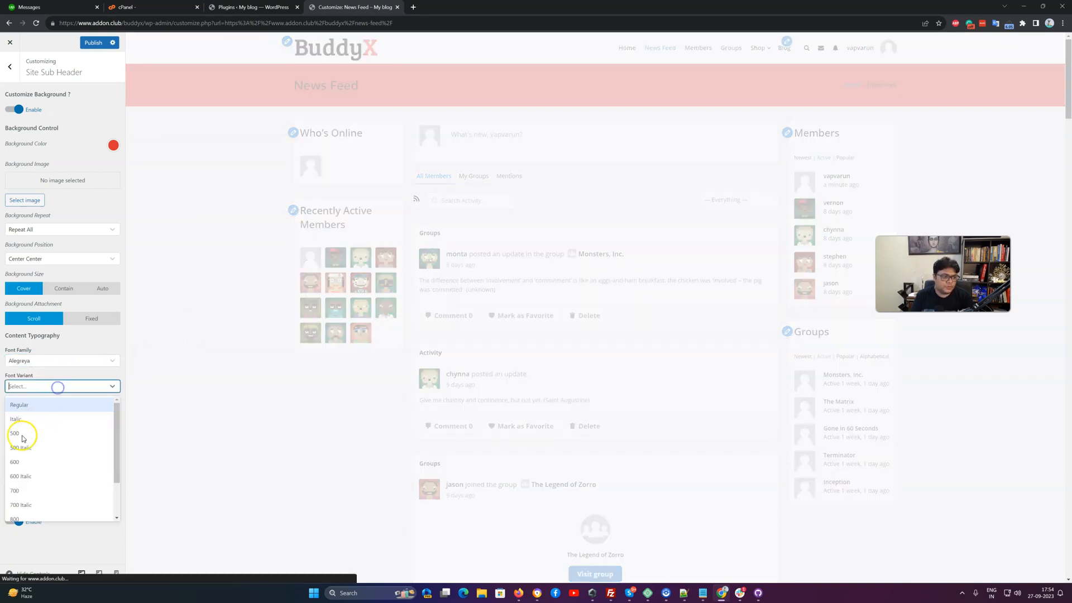
pyautogui.click(13, 433)
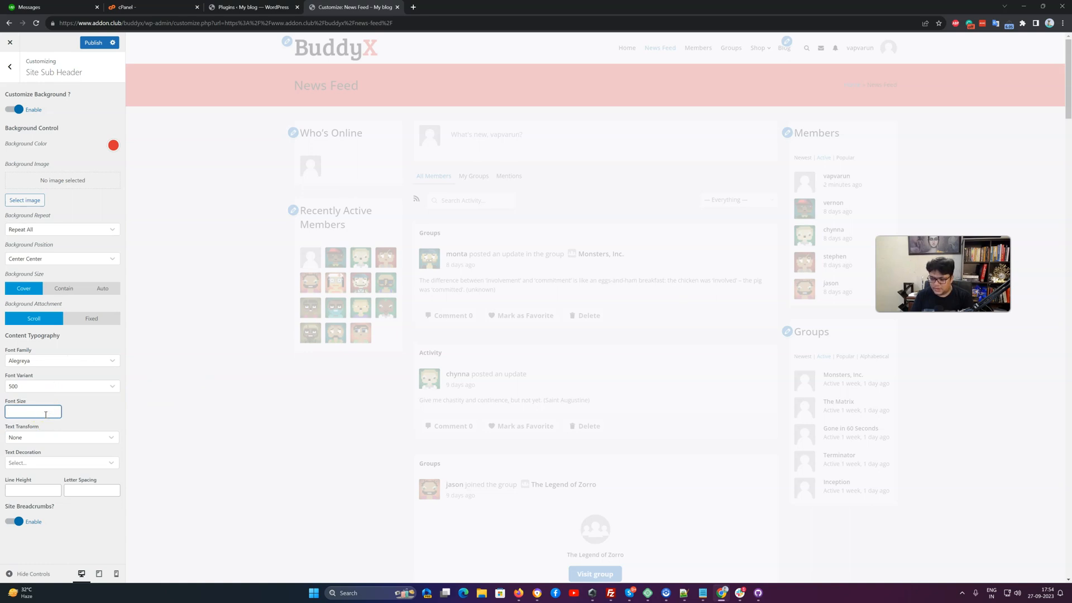
pyautogui.write('32')
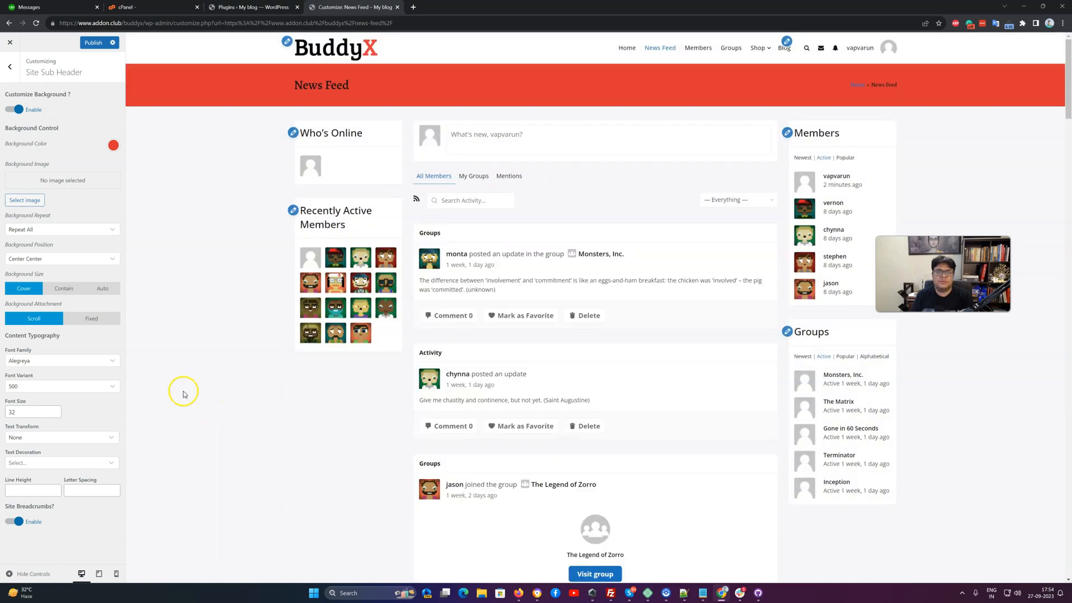
pyautogui.click(61, 436)
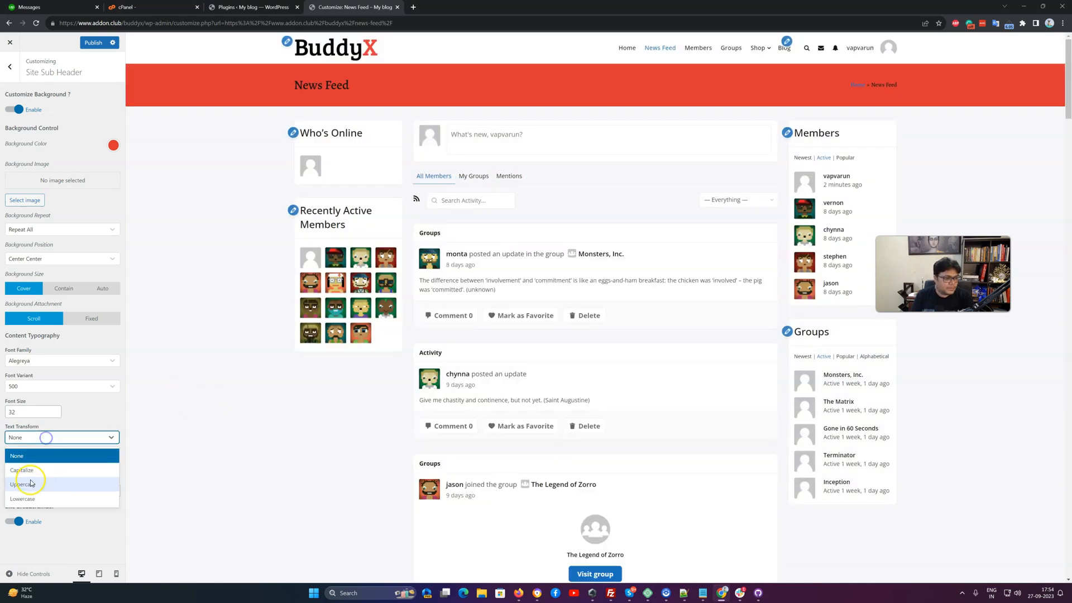
pyautogui.click(21, 470)
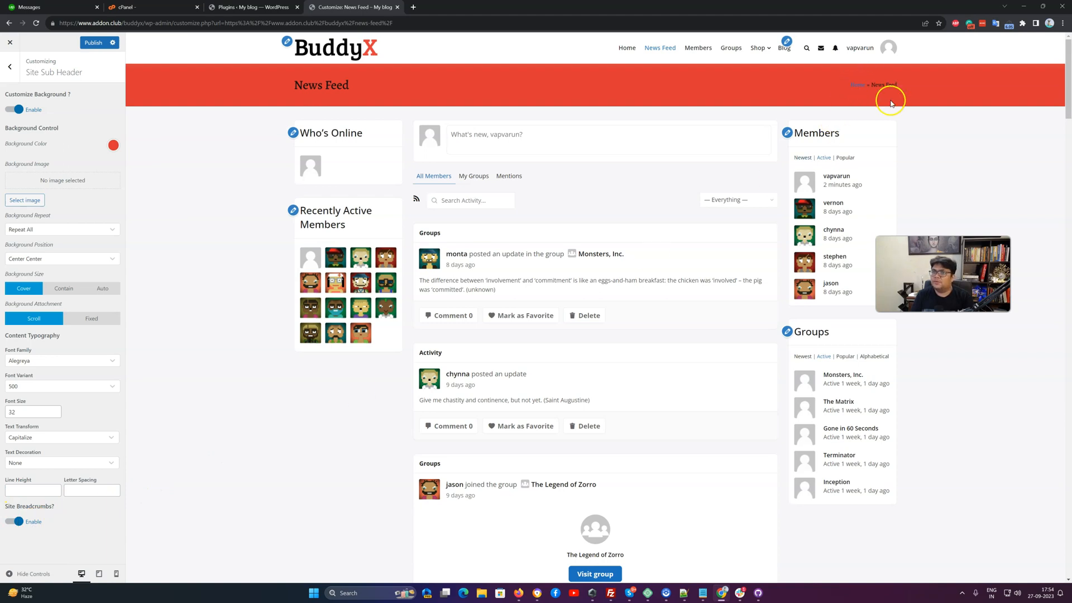
pyautogui.click(13, 521)
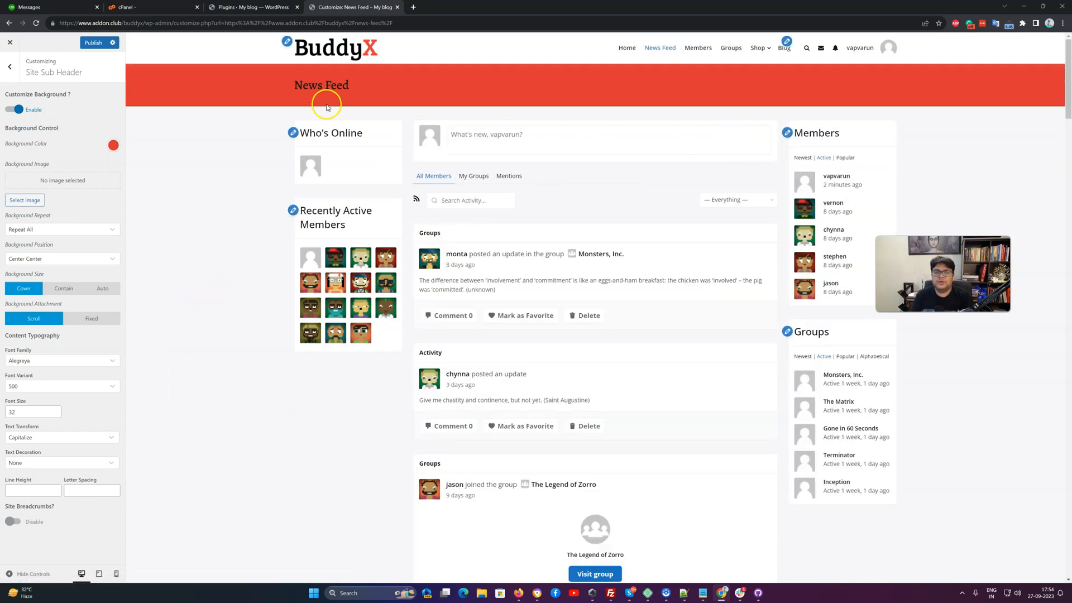
pyautogui.moveTo(17, 133)
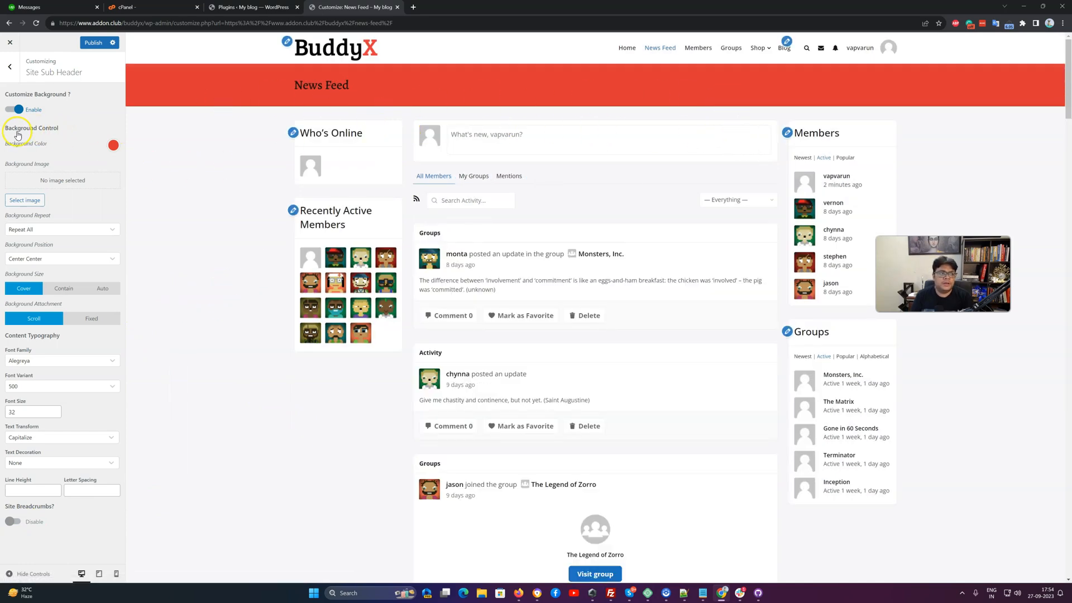
# Disable the sub-header custom background, publish, and return to the main Customizer panel
pyautogui.click(12, 109)
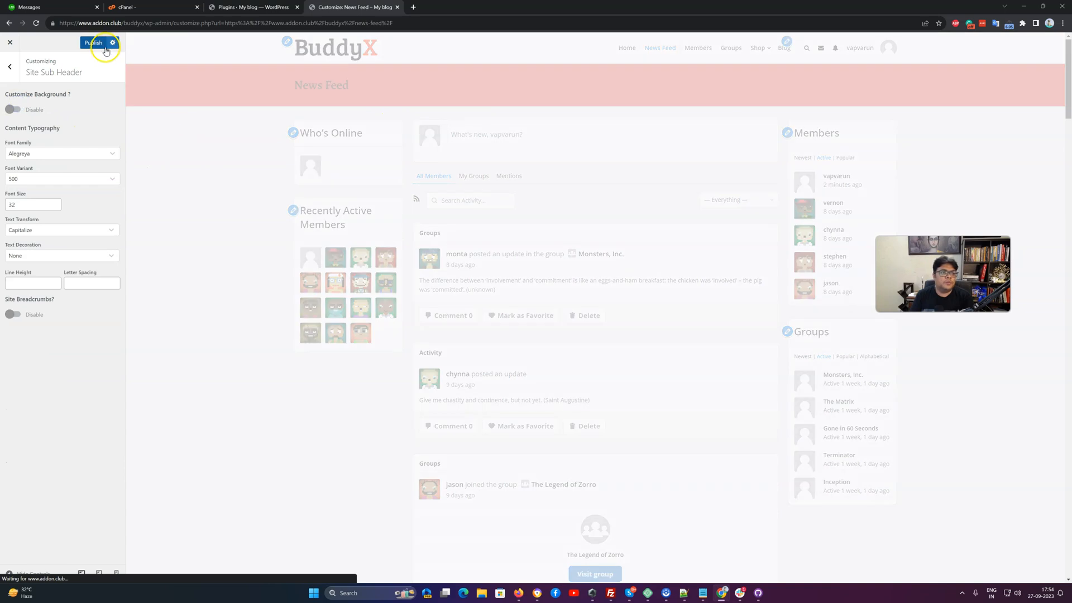
pyautogui.click(92, 42)
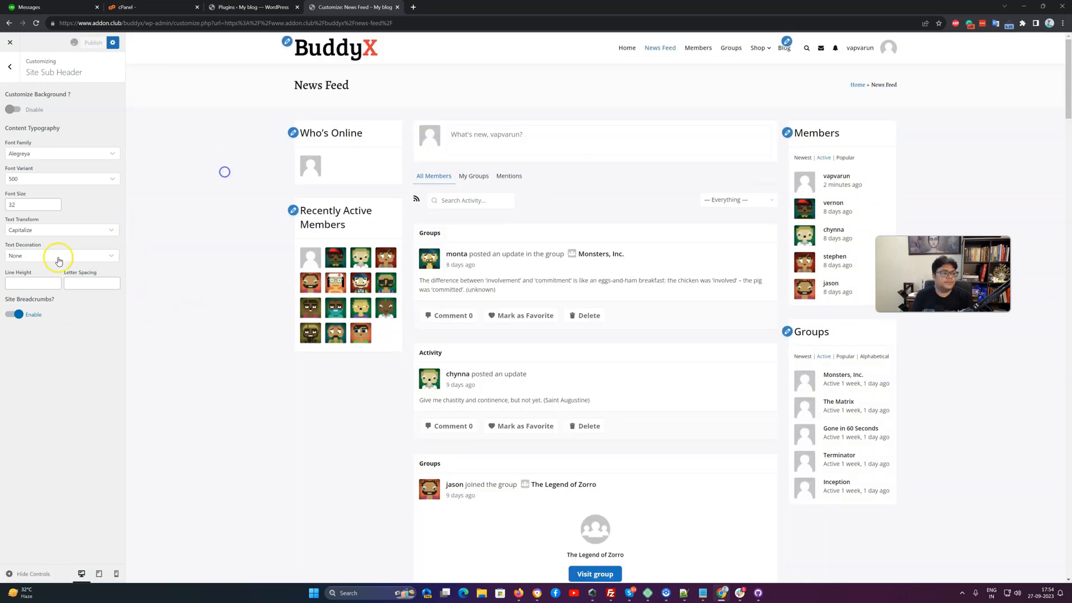
pyautogui.click(9, 66)
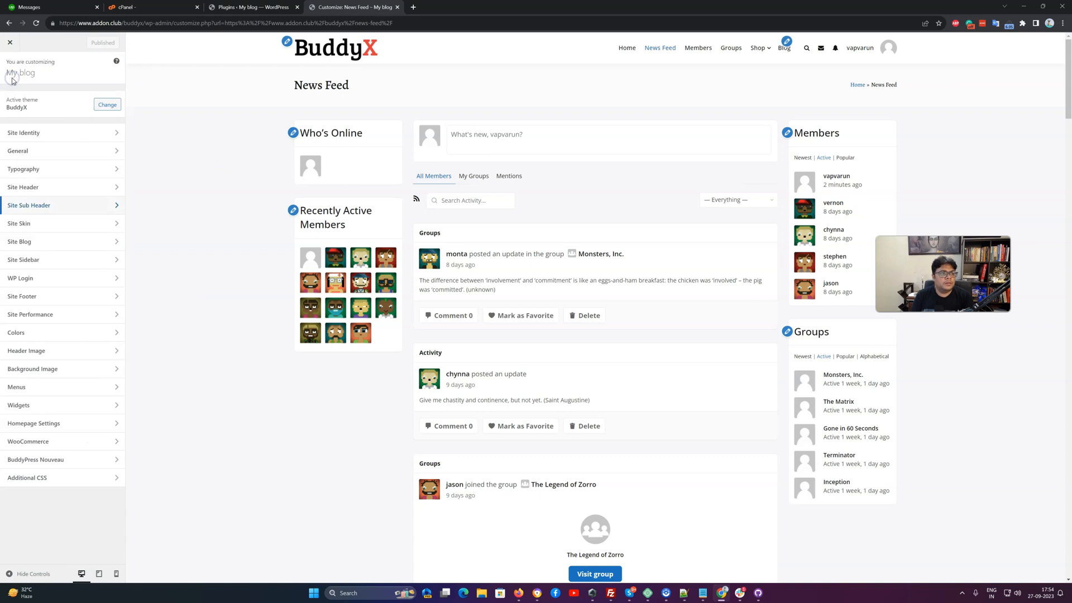
pyautogui.moveTo(54, 246)
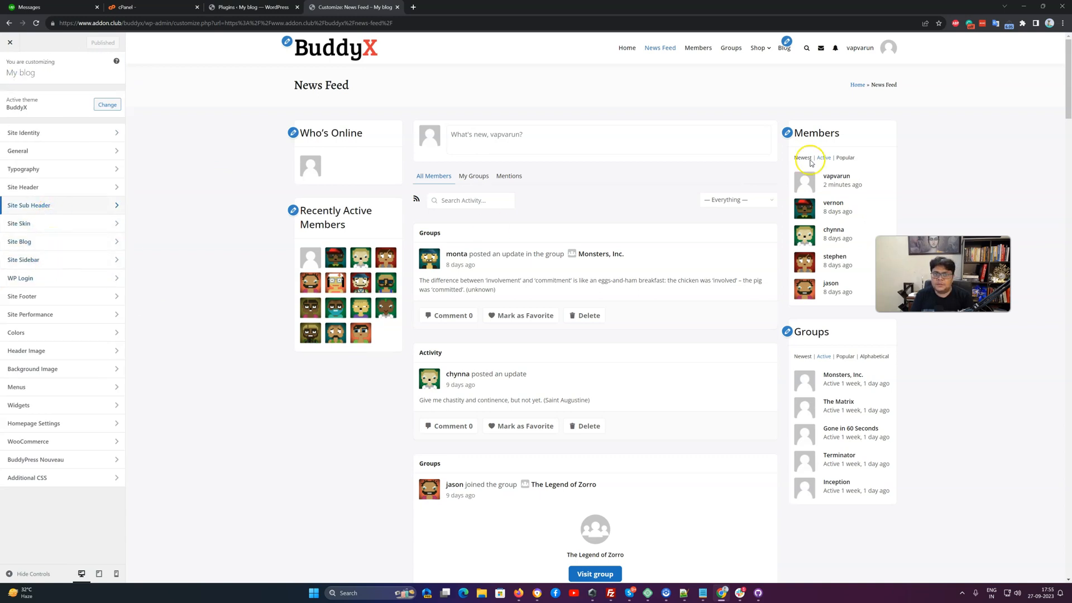
pyautogui.moveTo(250, 223)
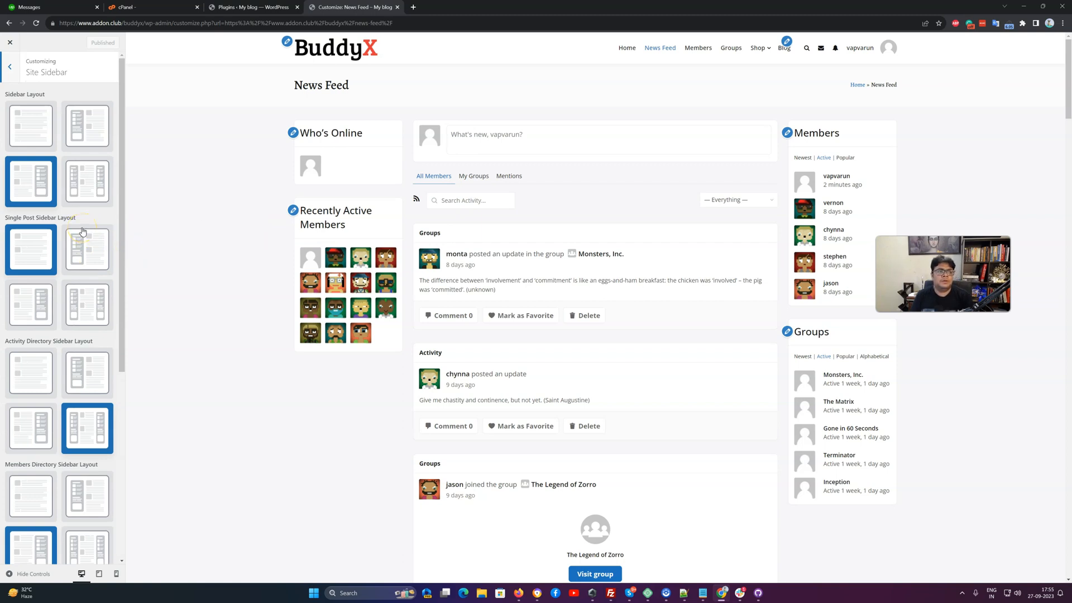
pyautogui.moveTo(49, 96)
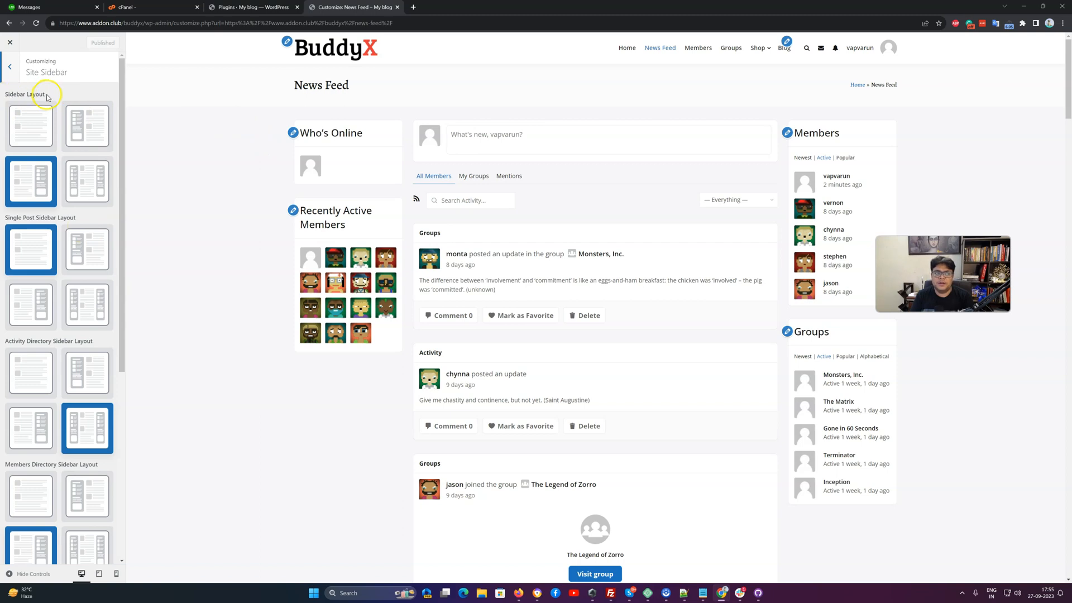
# Scroll through Site Sidebar layouts for posts, activity, members and groups directories
pyautogui.scroll(-3)
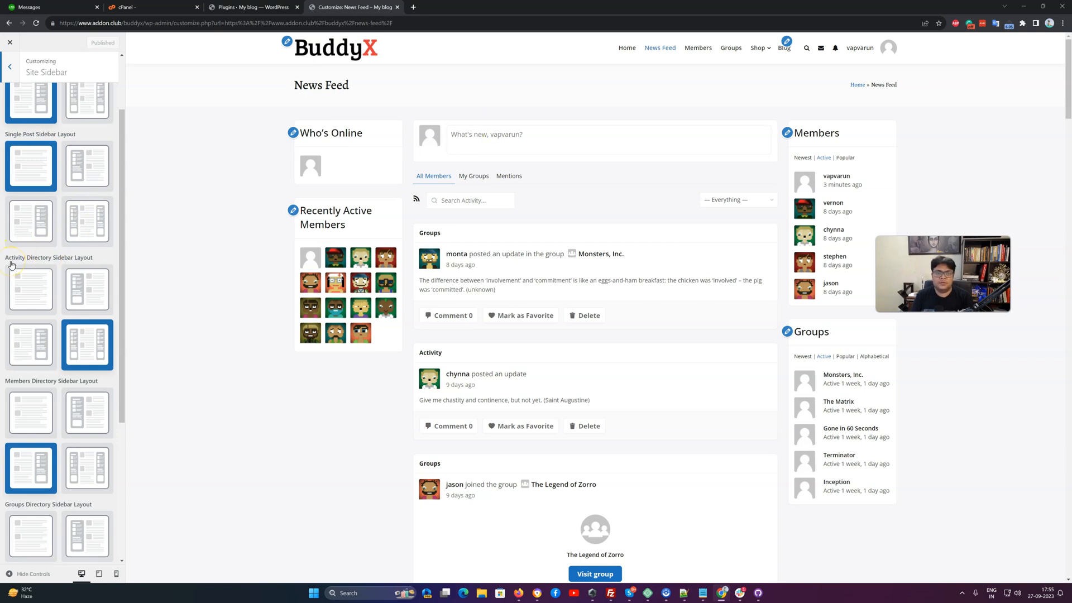
pyautogui.moveTo(659, 48)
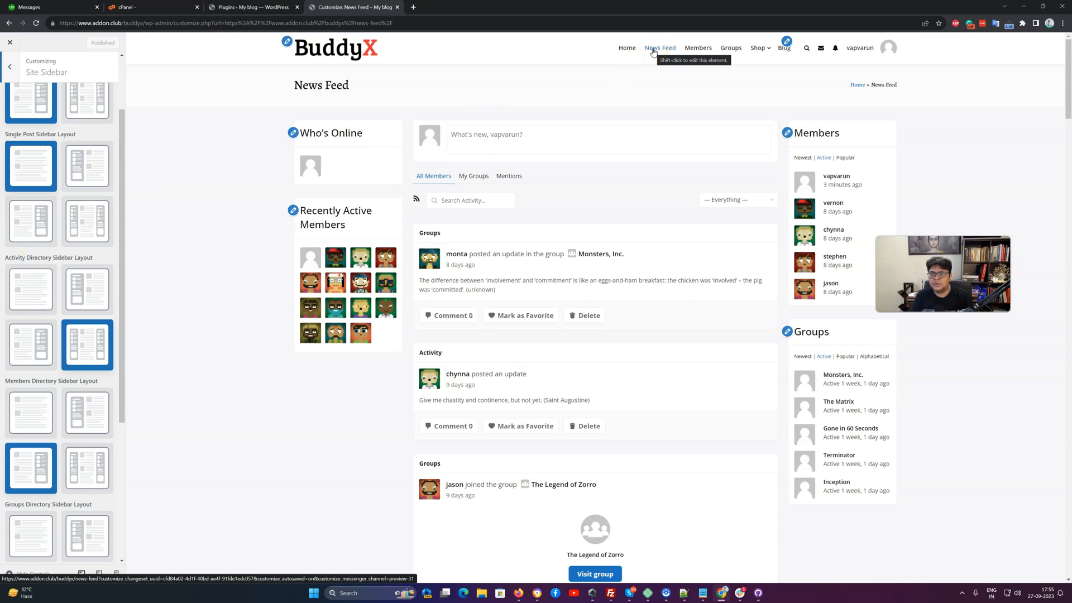
pyautogui.moveTo(74, 267)
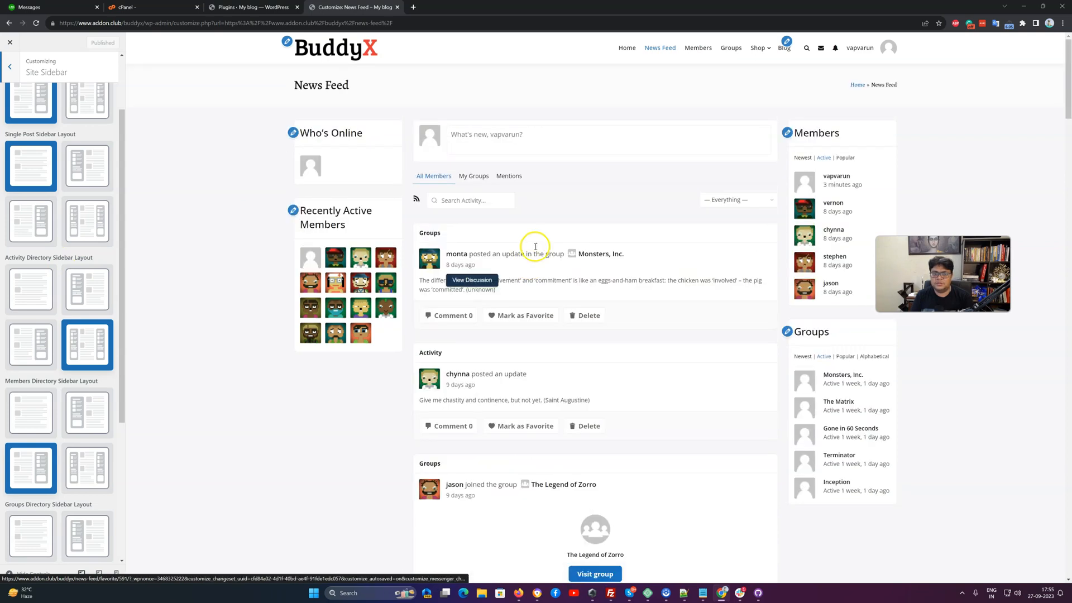
pyautogui.scroll(-3)
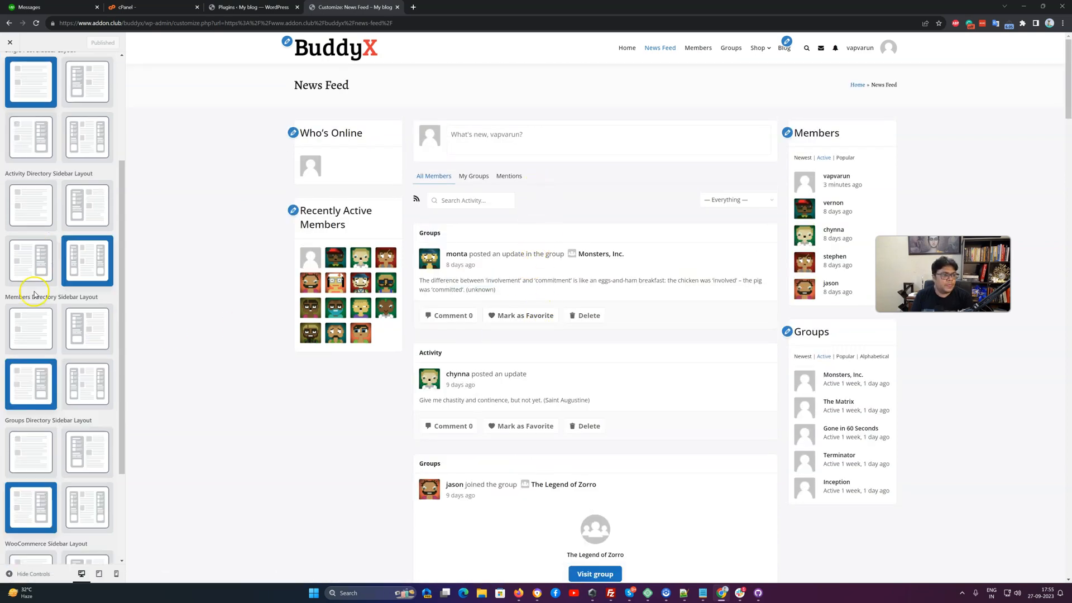
pyautogui.moveTo(77, 301)
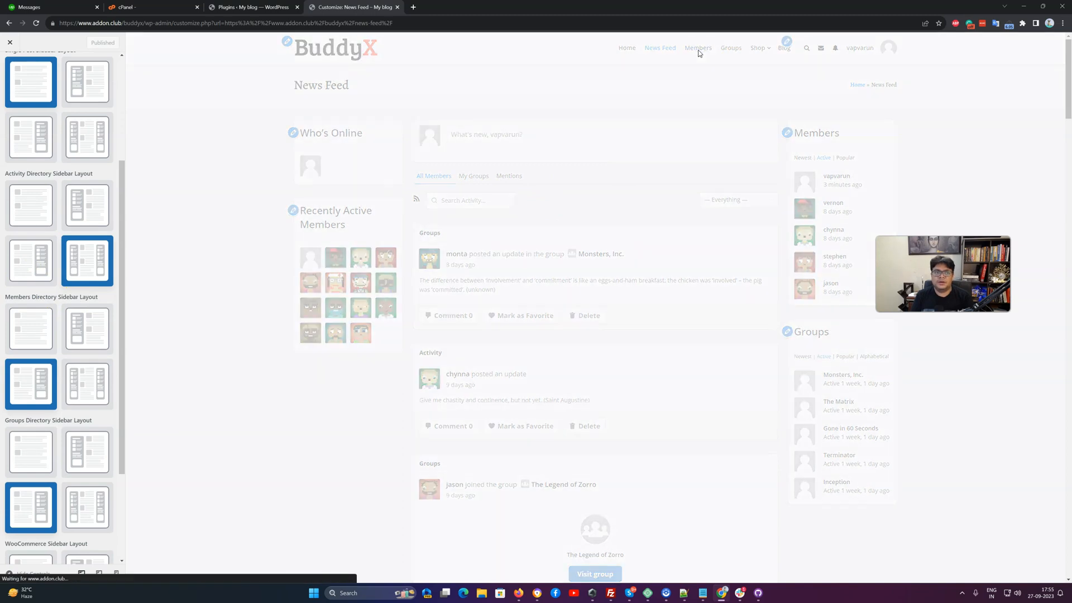
# Preview the Members directory and give it the two-sidebar Members Directory layout
pyautogui.click(697, 48)
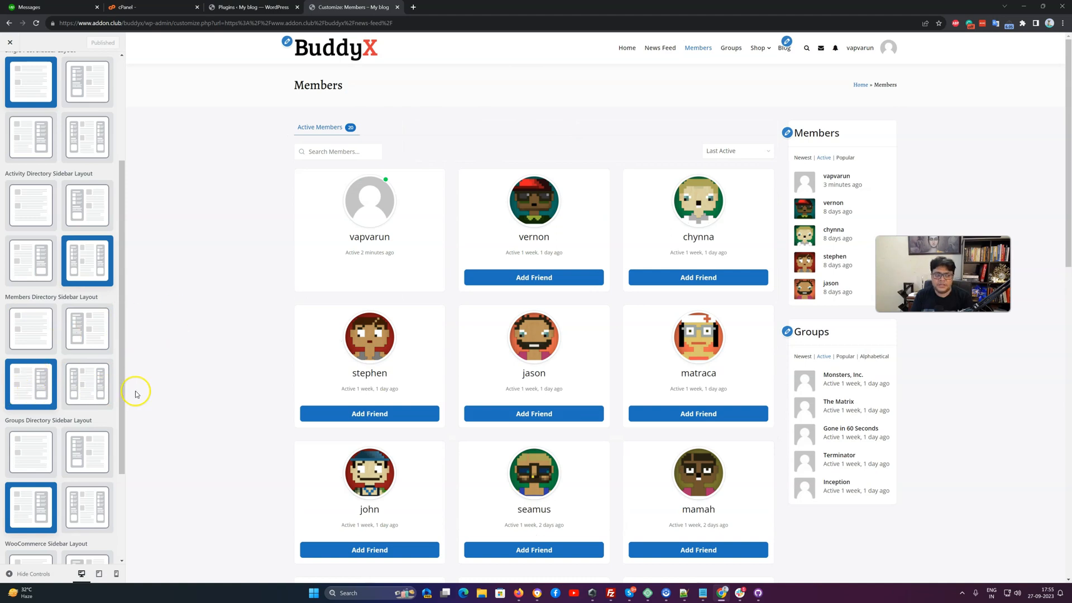
pyautogui.click(88, 383)
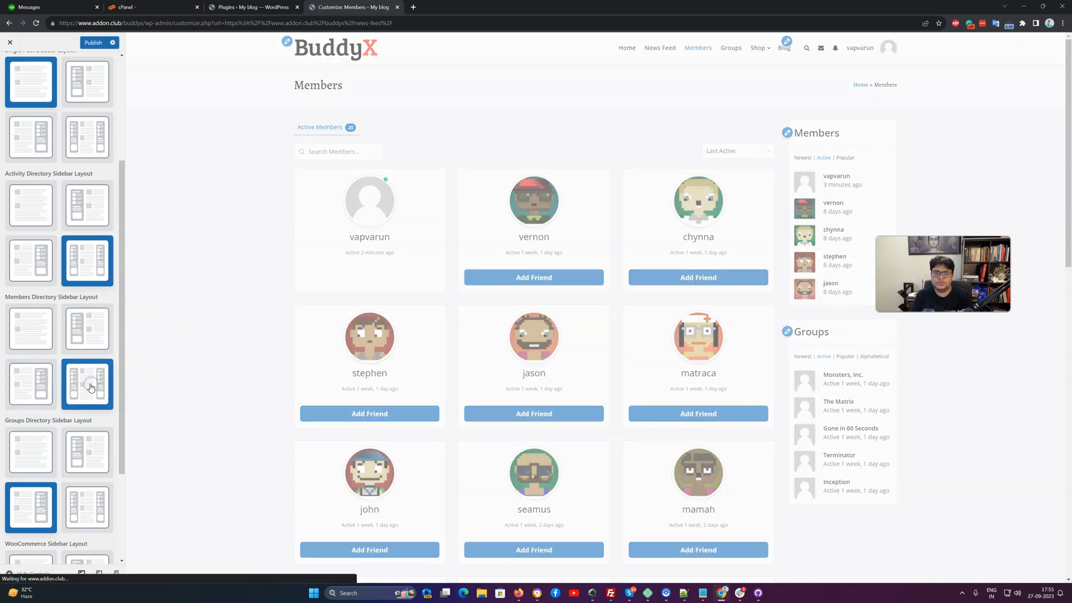
pyautogui.click(87, 383)
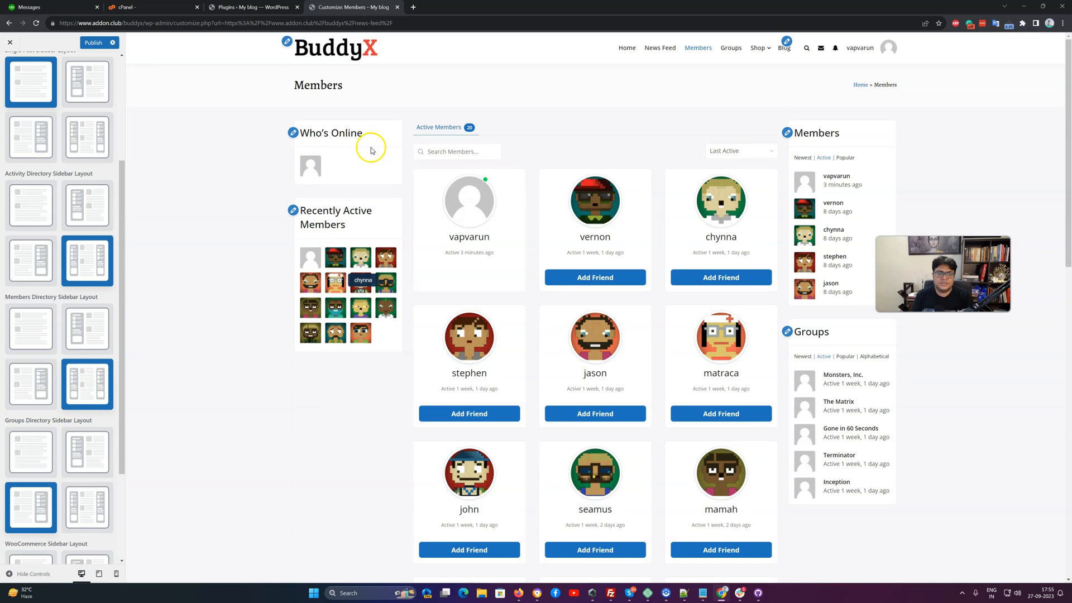
pyautogui.moveTo(838, 152)
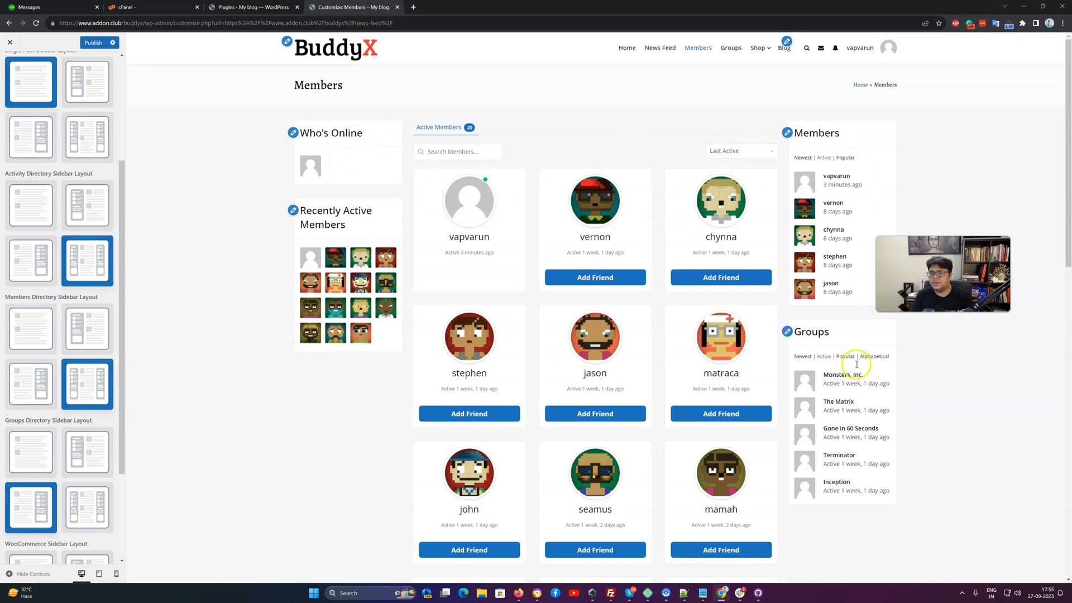
pyautogui.scroll(-3)
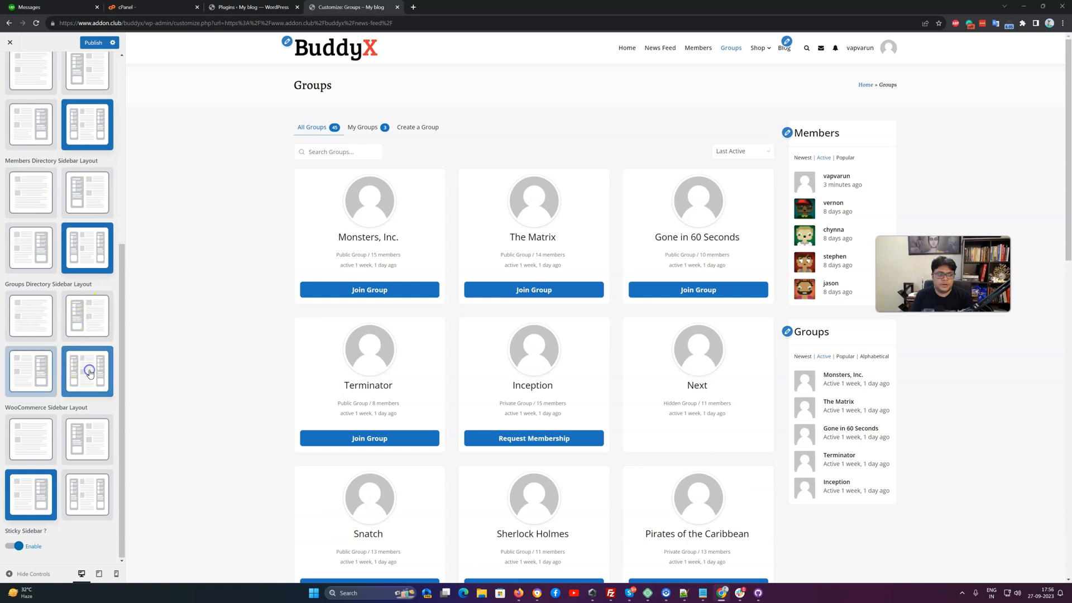
# Give Groups directory two sidebars, change the WooCommerce sidebar layout, publish, and go back
pyautogui.click(88, 315)
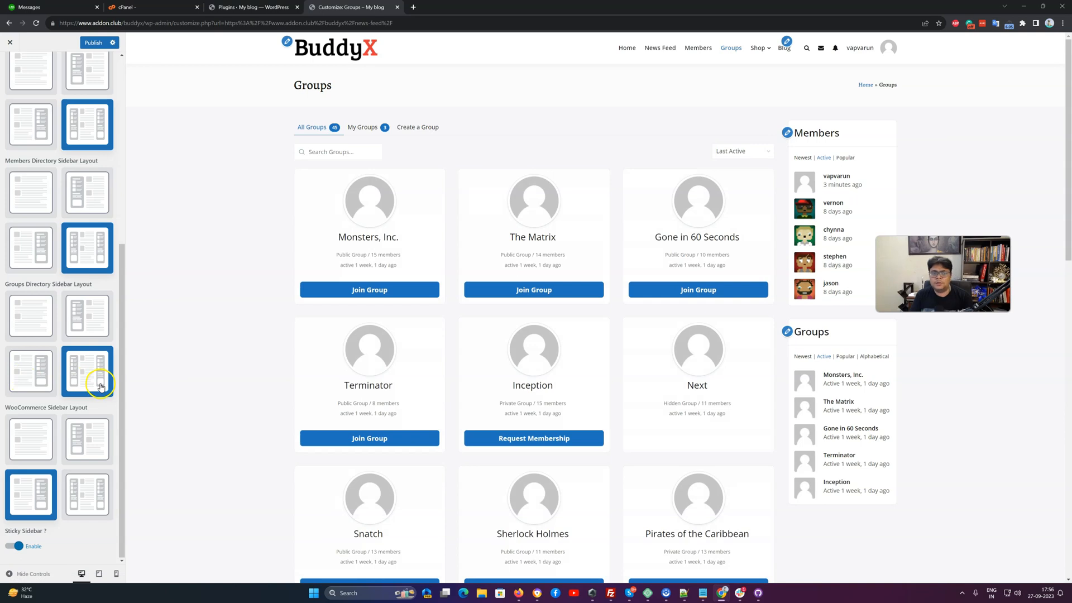
pyautogui.scroll(-3)
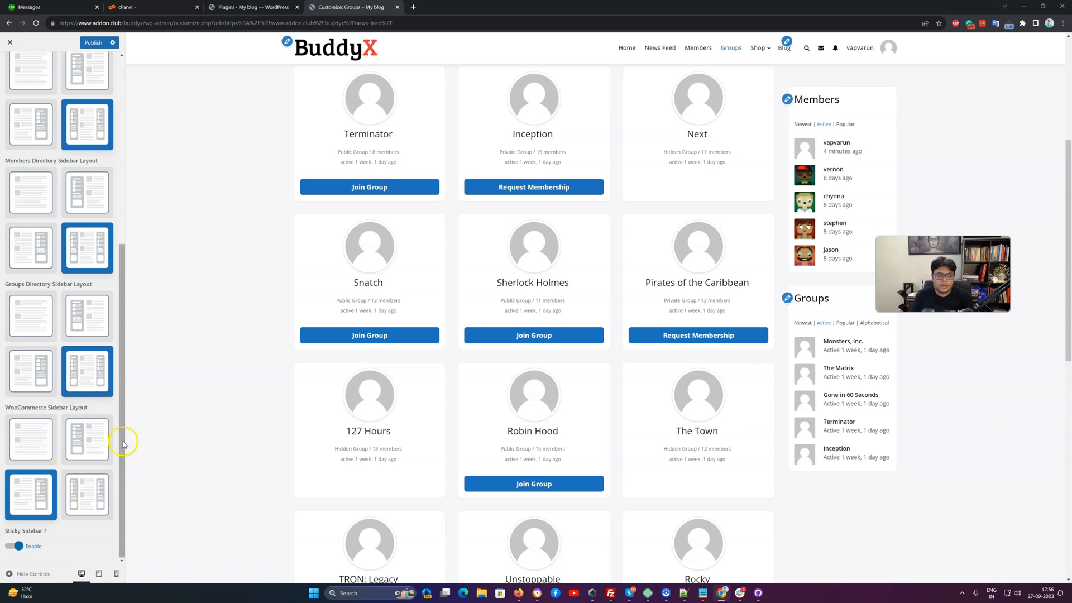
pyautogui.moveTo(58, 455)
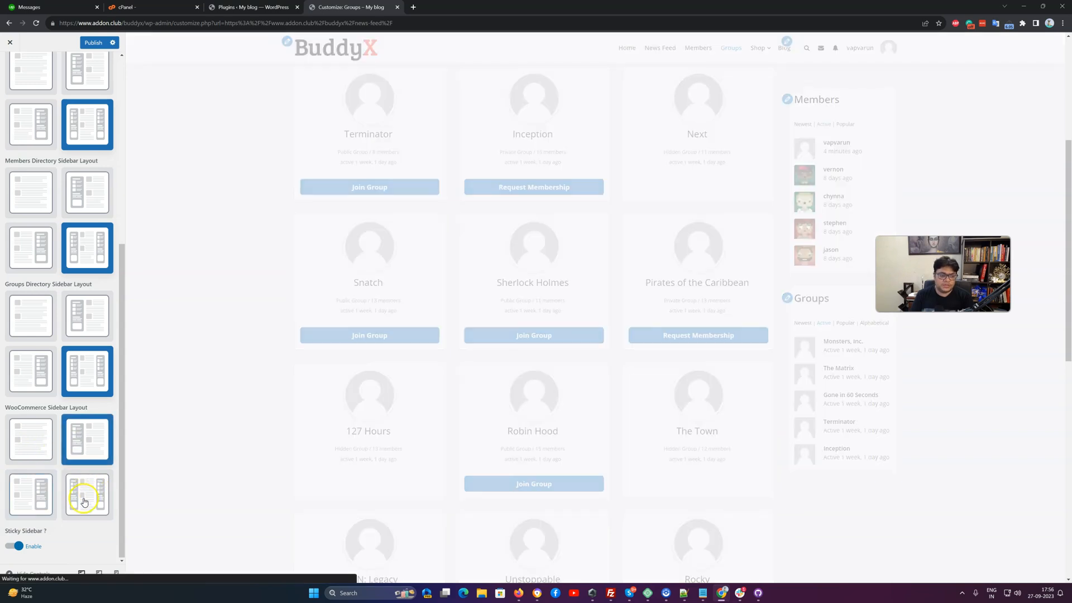
pyautogui.click(87, 440)
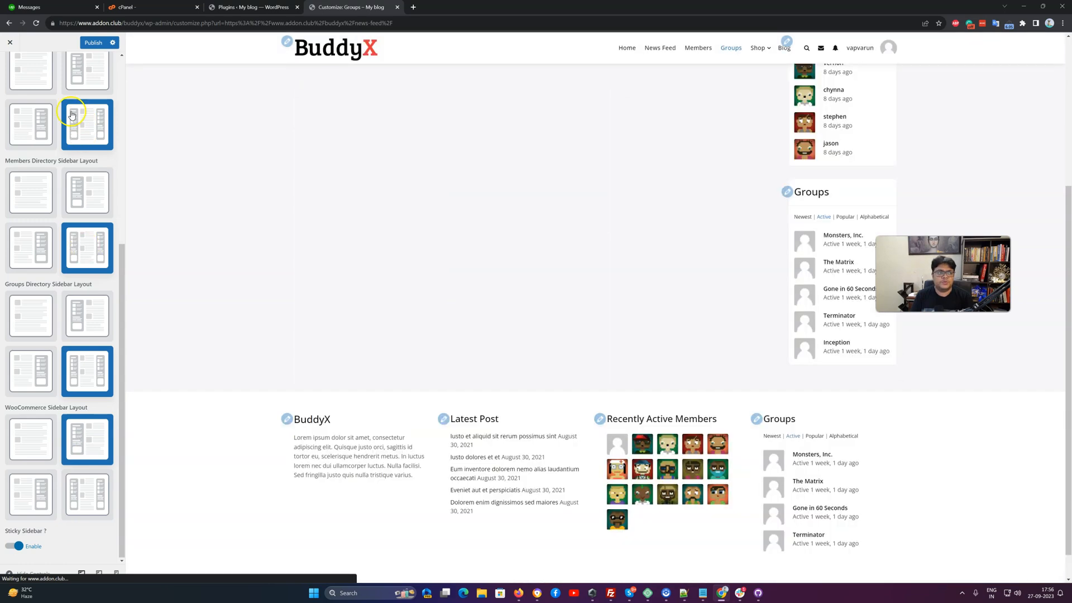
pyautogui.click(94, 43)
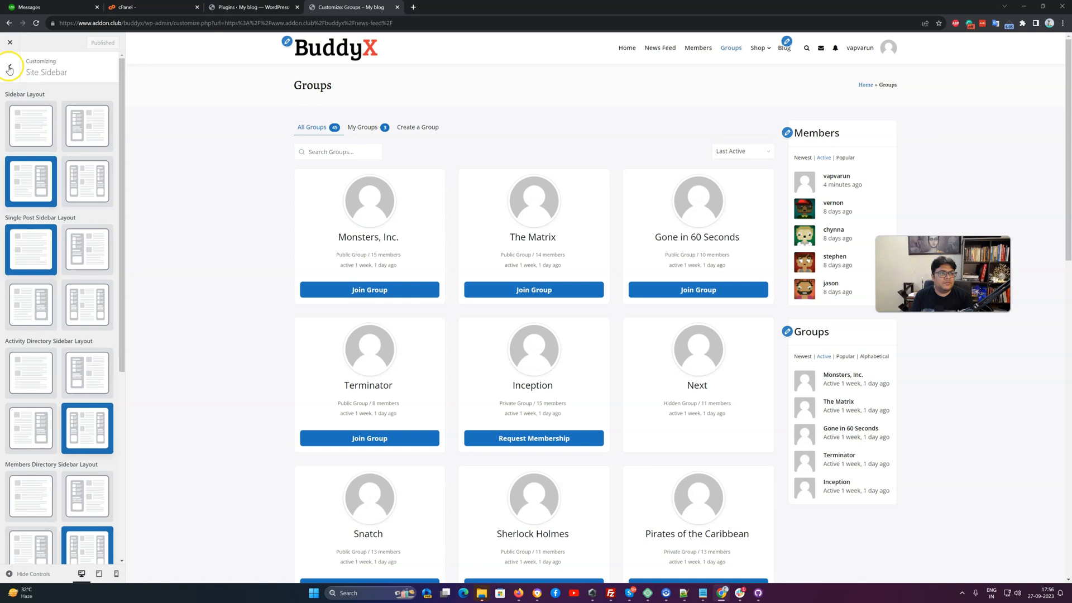
pyautogui.click(9, 70)
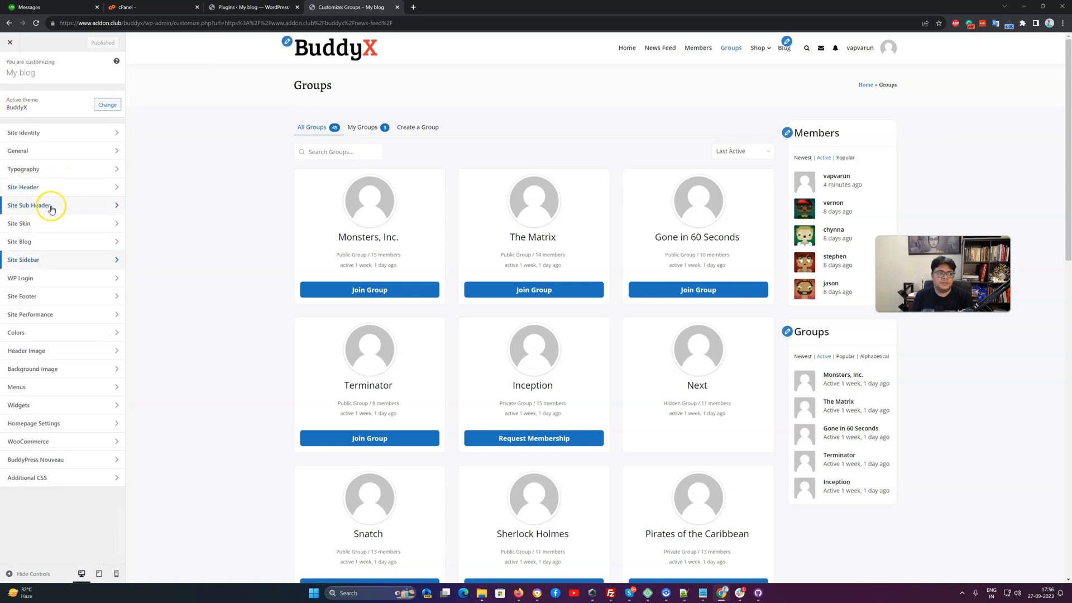